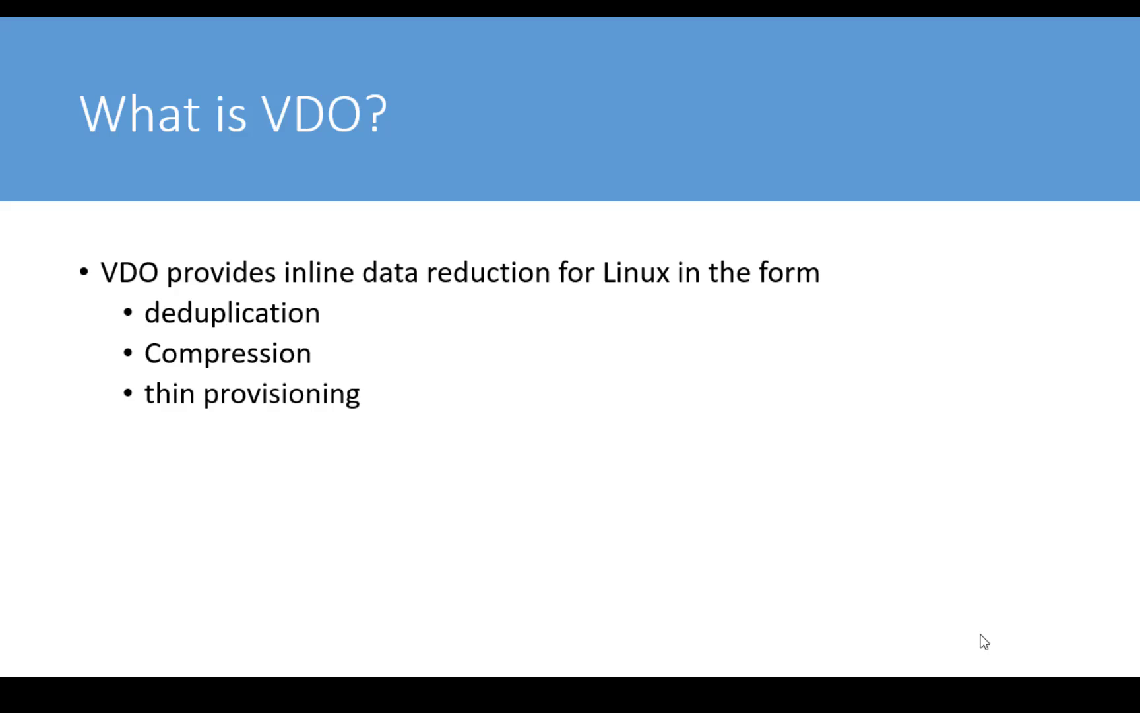
- Advance the slideshow past the 'What is VDO?' slide
key(Right)
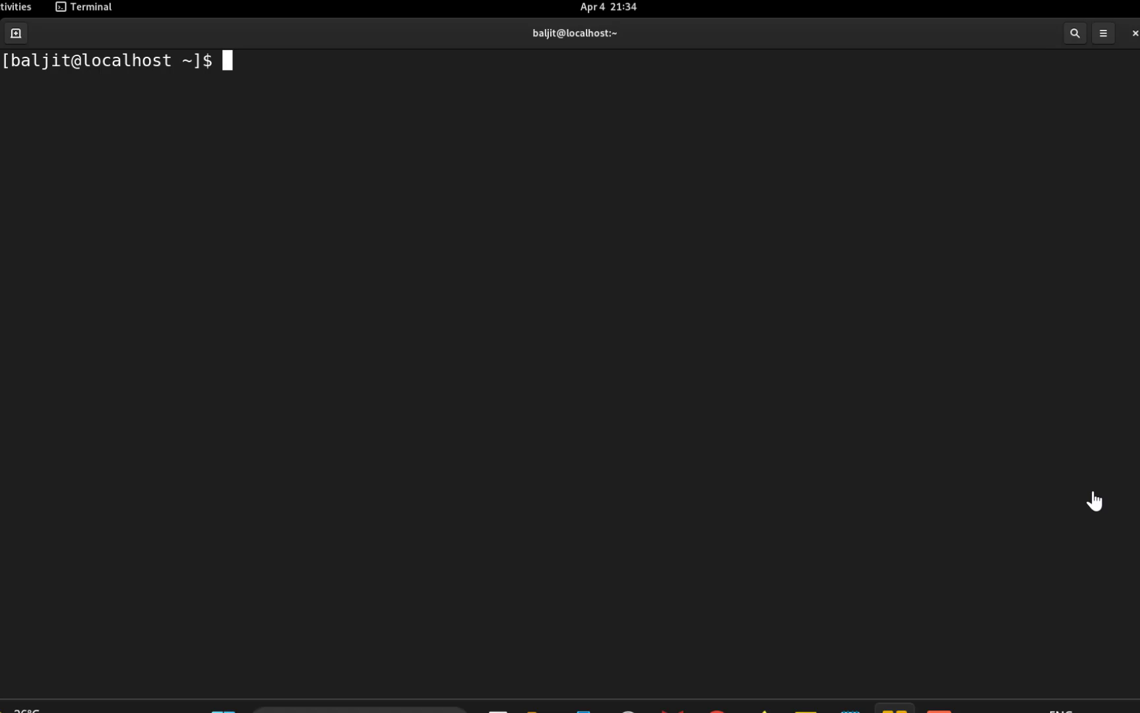
text(l)
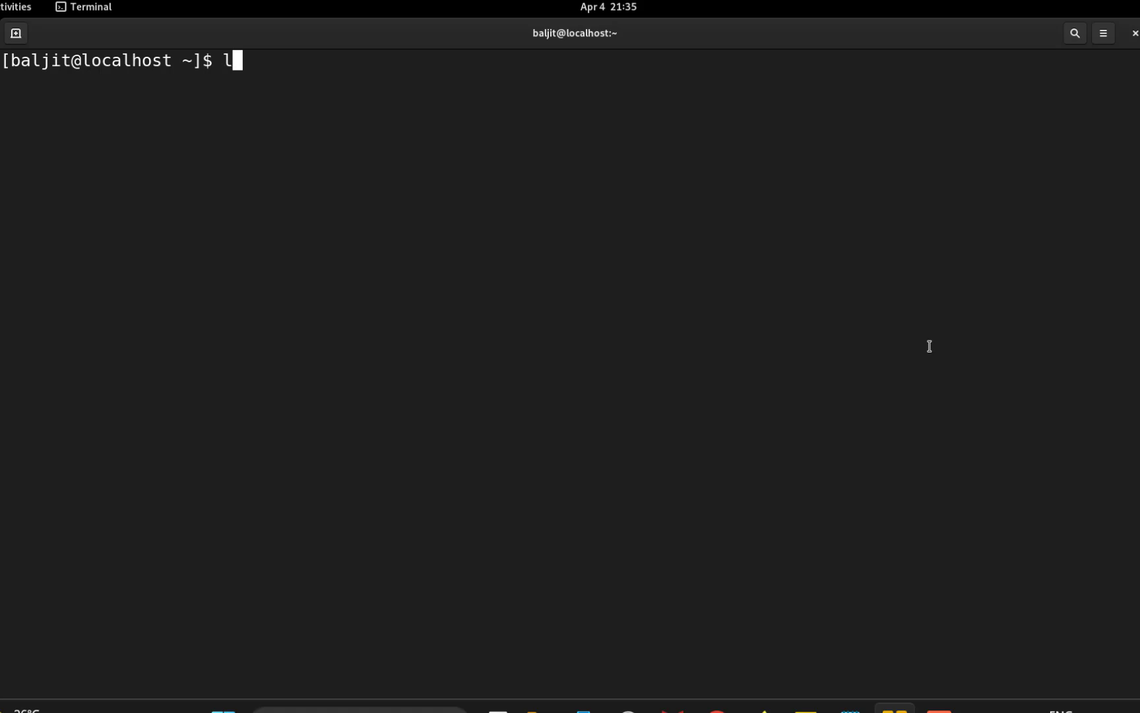
- List the block devices and their partitions with lsblk
key(Return)
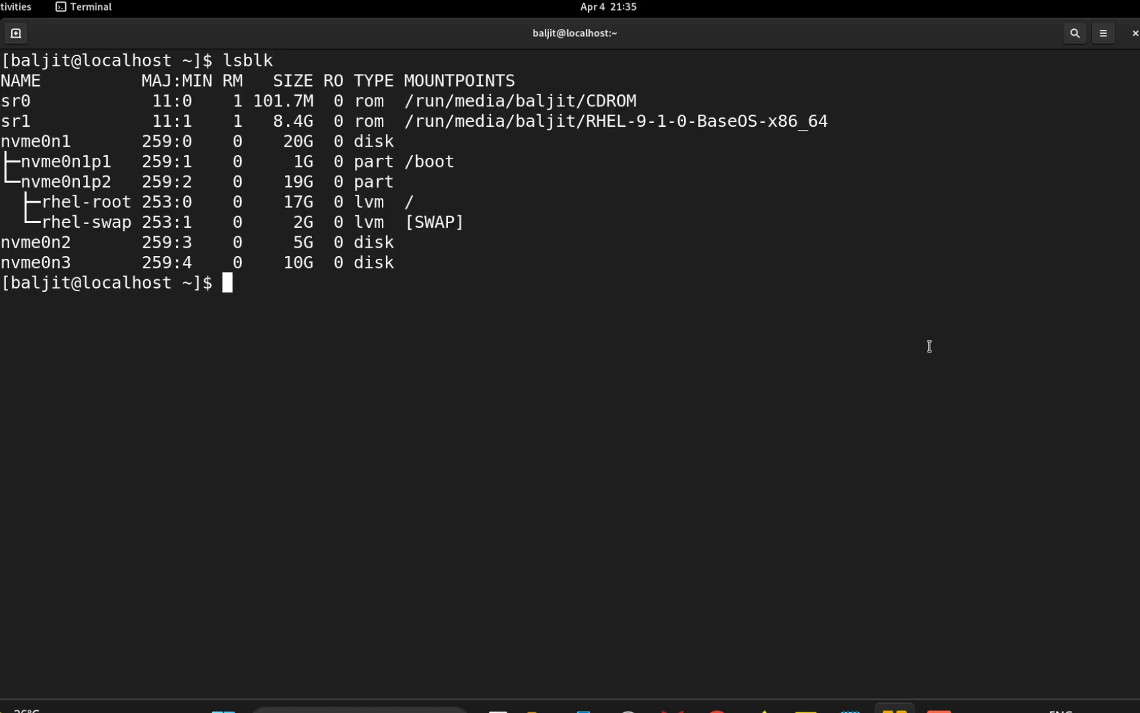
mouse_move(240, 313)
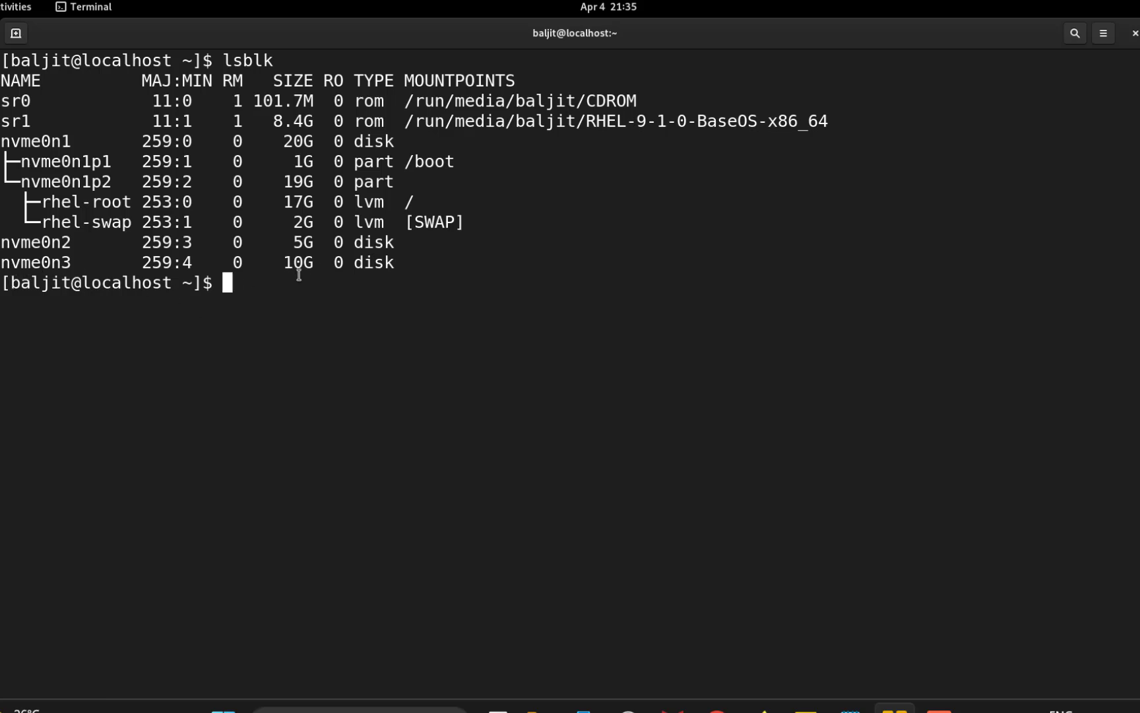
mouse_move(62, 265)
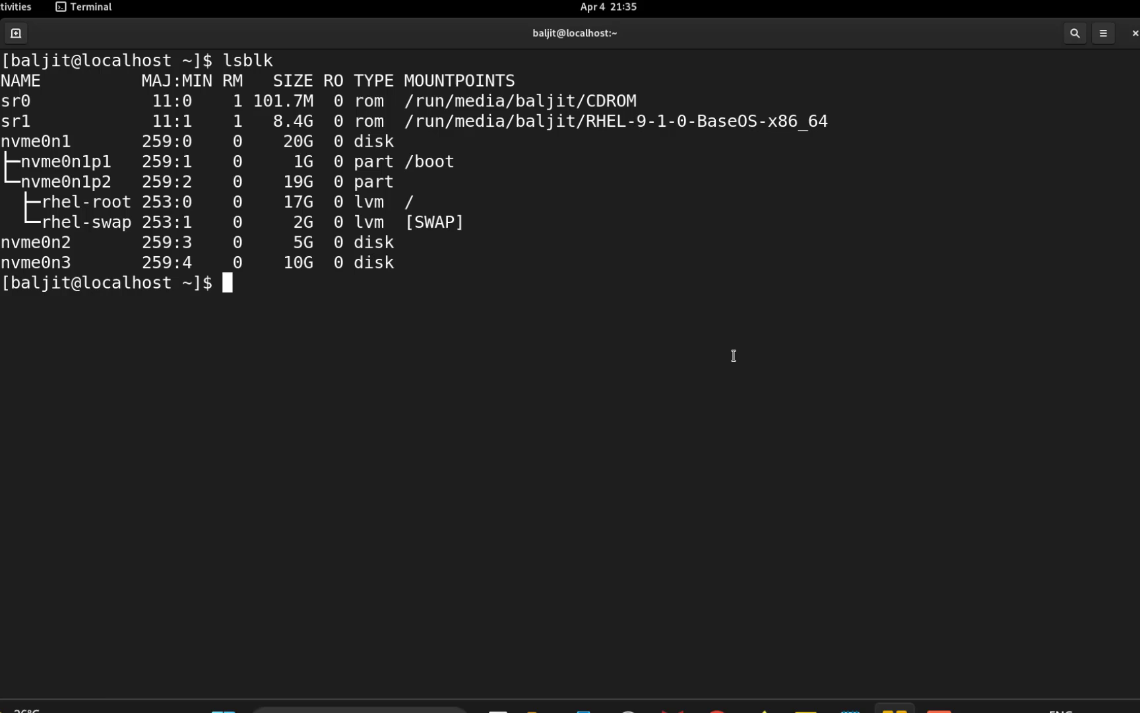
- Attempt pvcreate /dev/nvme0n3 as a normal user, which is denied, and start a sudo retry
text(pv)
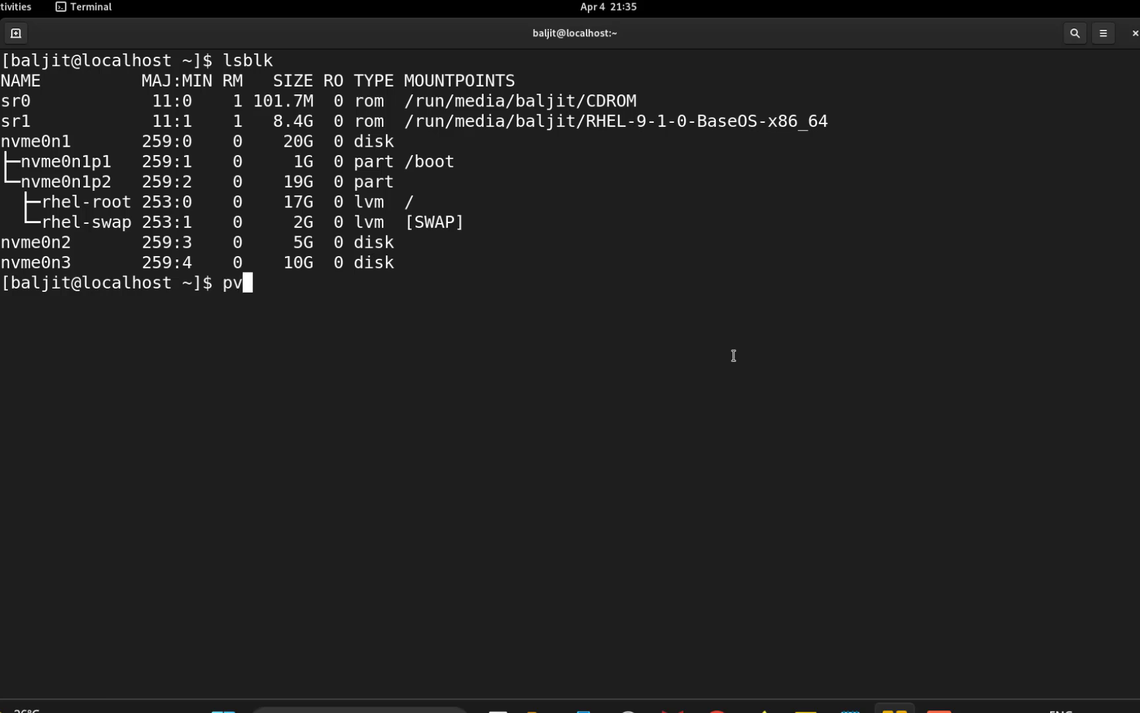
text(creat)
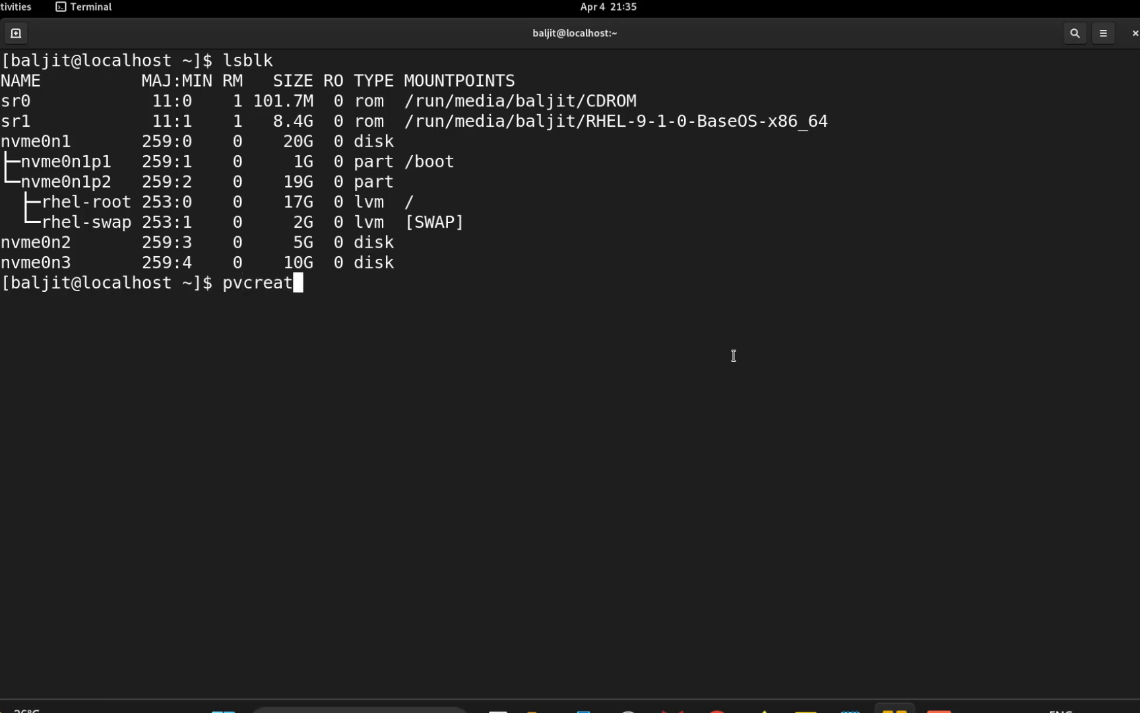
text(e)
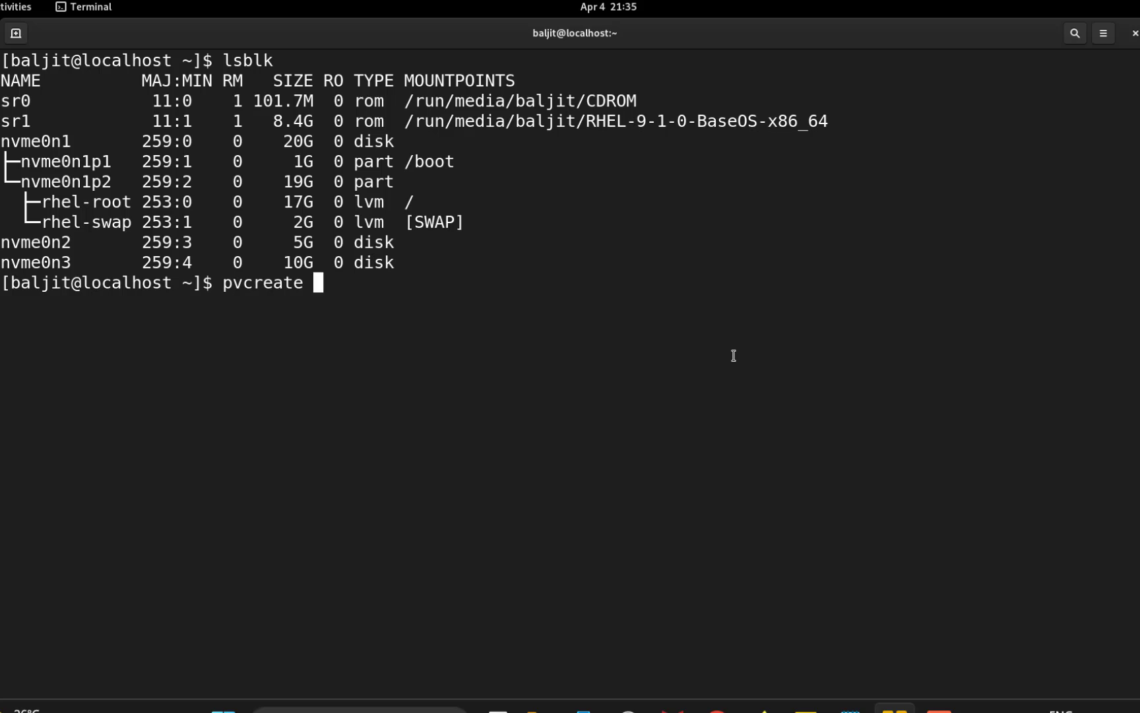
text(/dev)
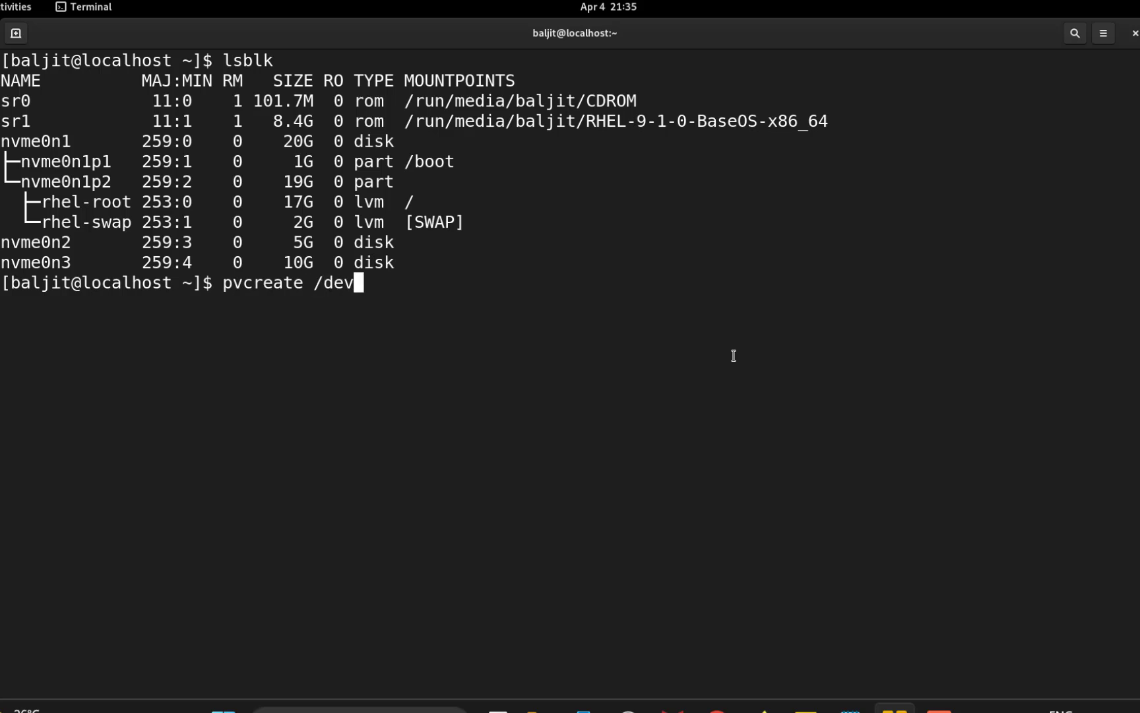
text(/nvm)
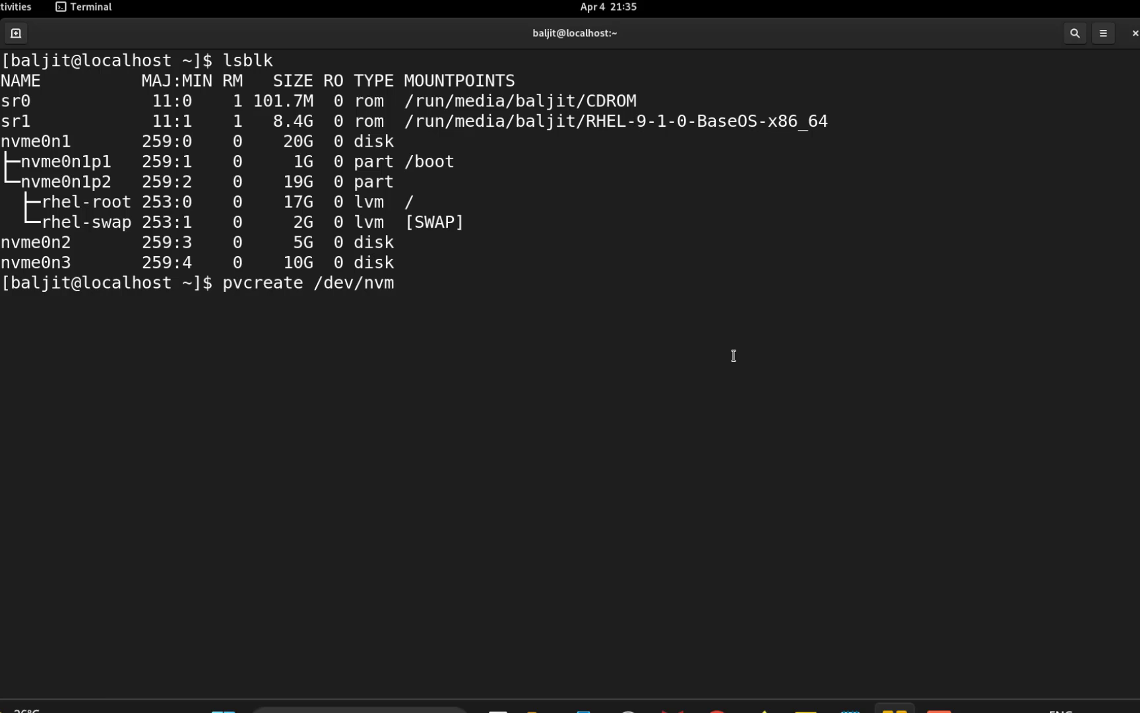
key(Return)
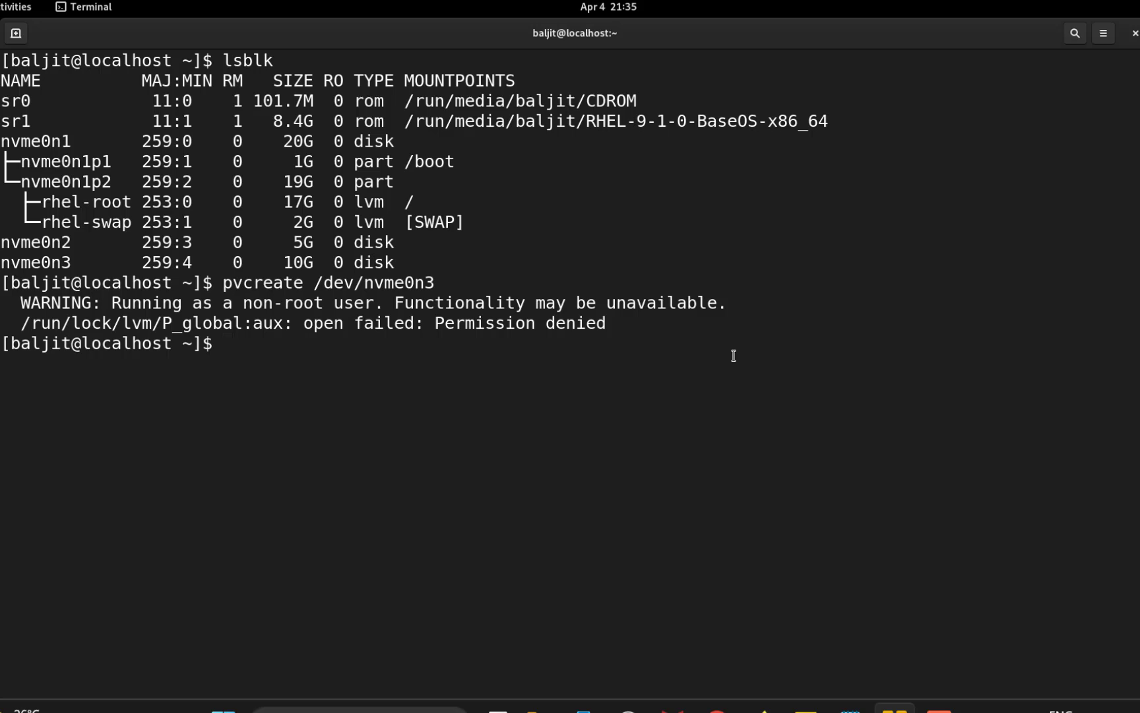
text(sudo)
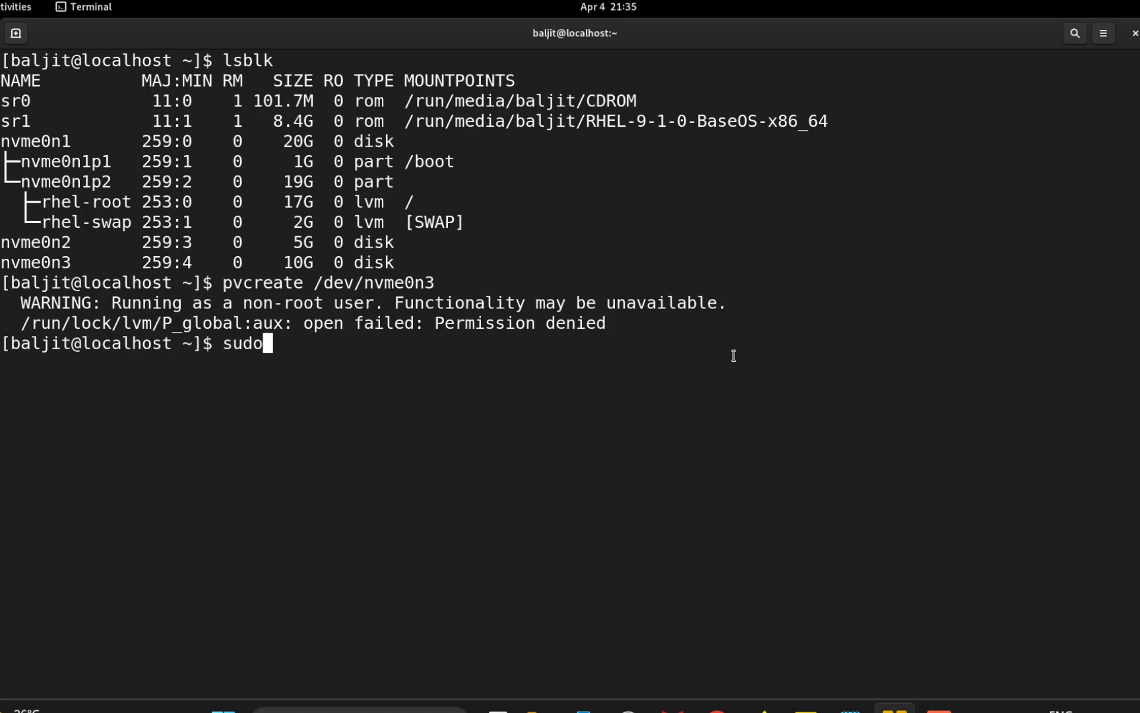
- Become root and initialize /dev/nvme0n3 as an LVM physical volume with pvcreate
key(Return)
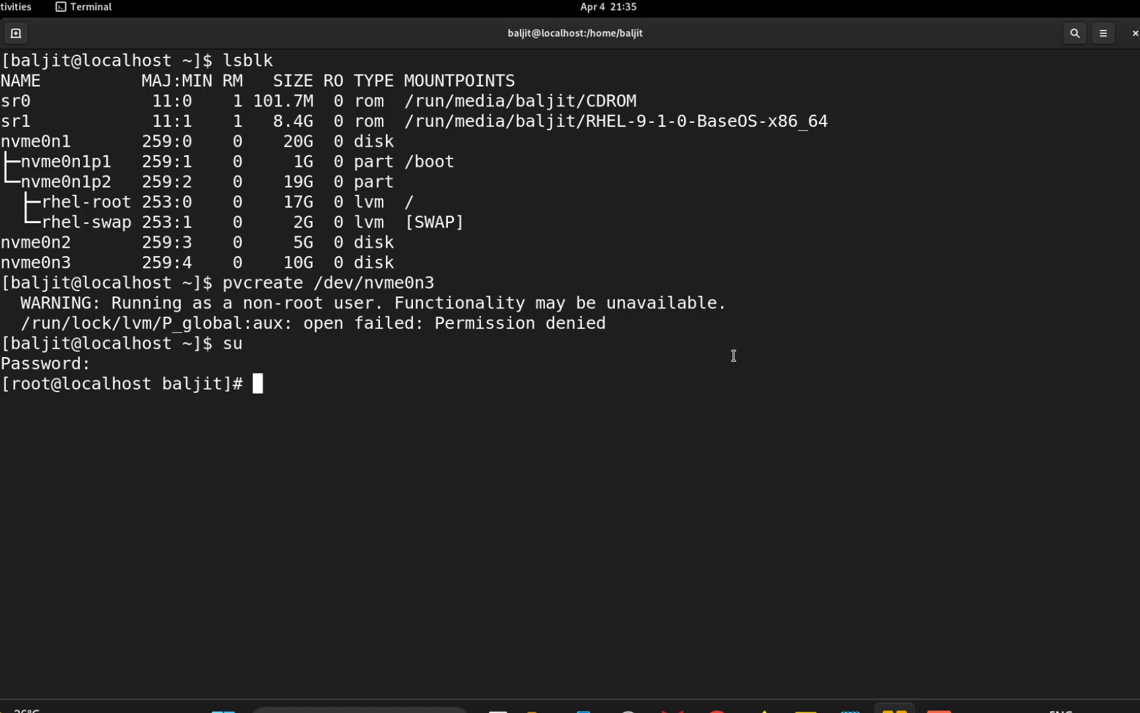
text(pvcreate)
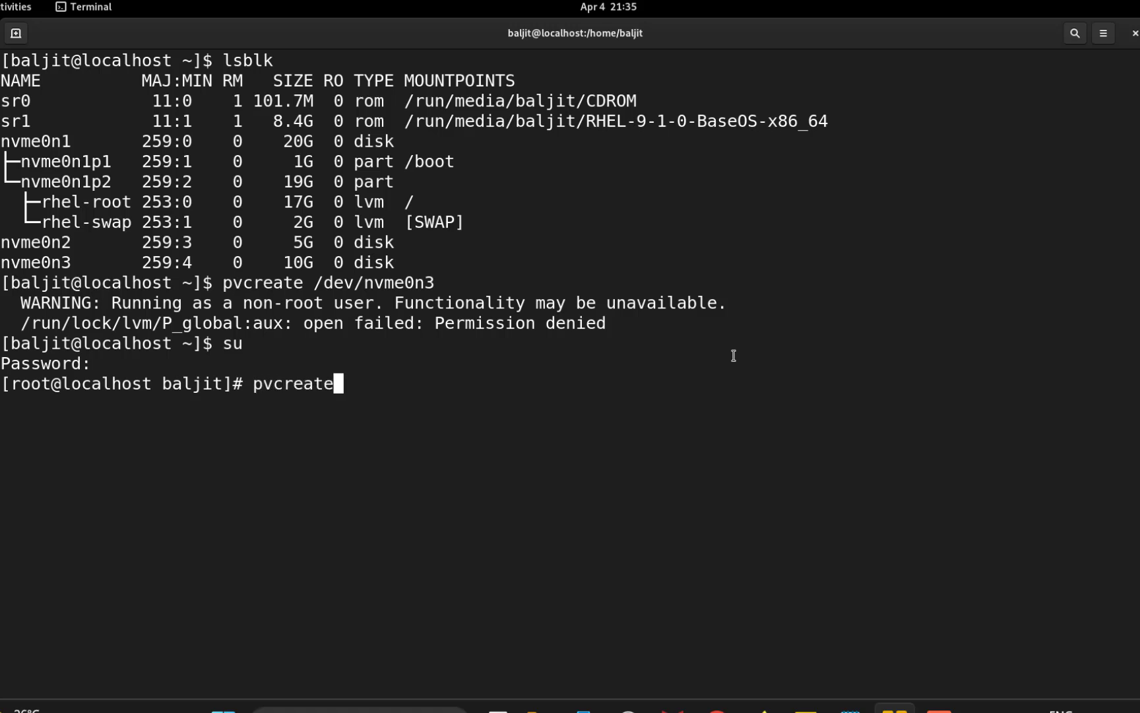
text(/dev/)
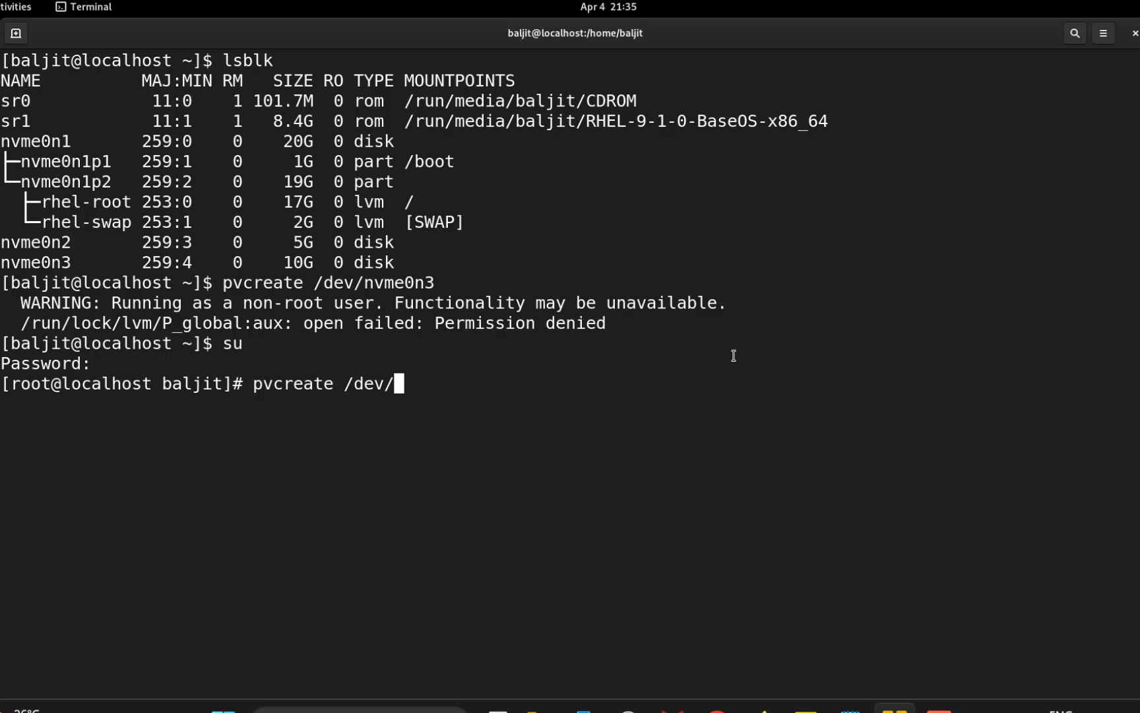
text(nvme0n3)
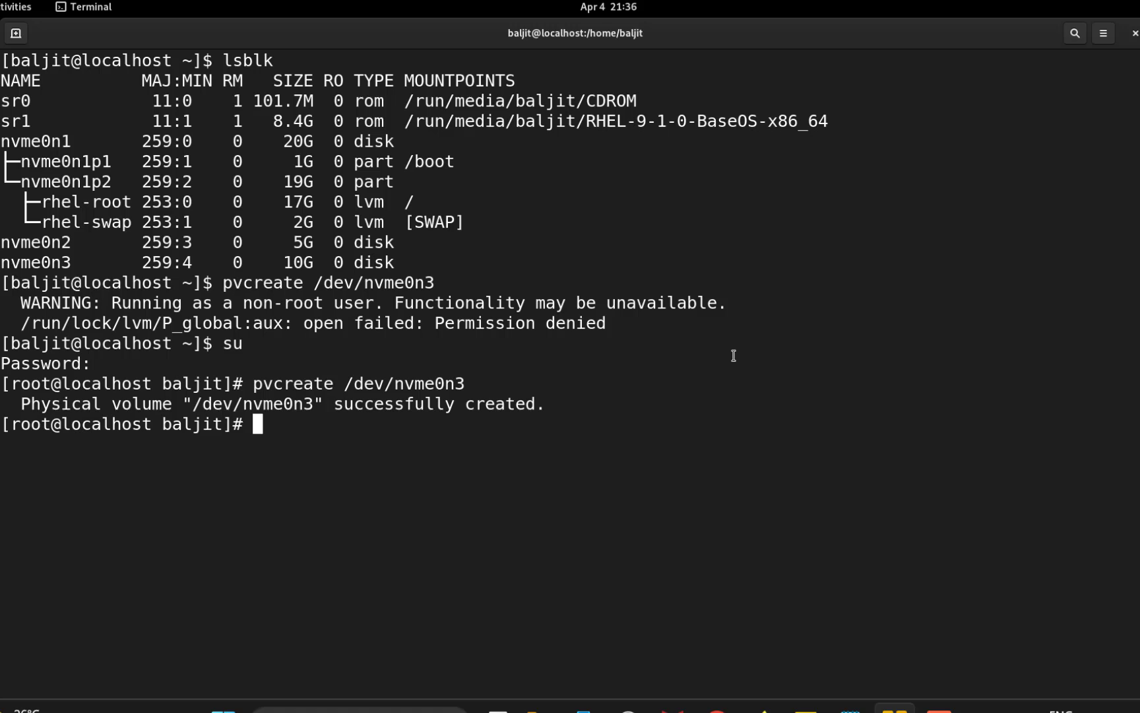
text(vgc)
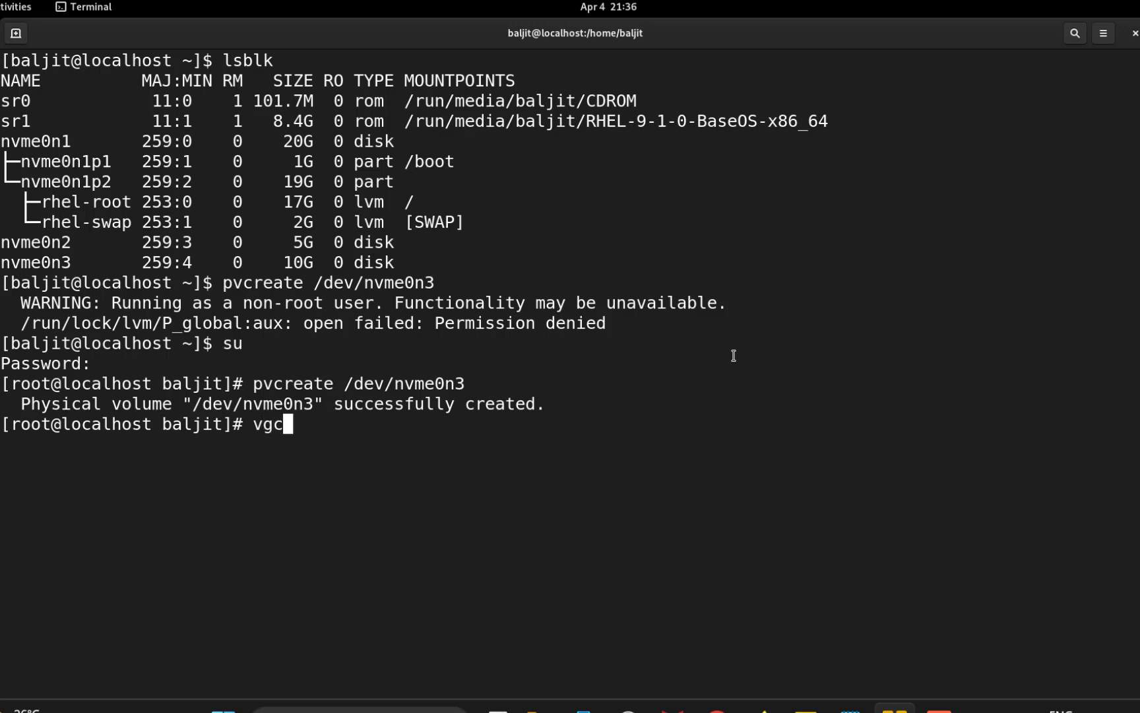
- Create volume group VG1 on /dev/nvme0n3 and list it with vgs
text(reate)
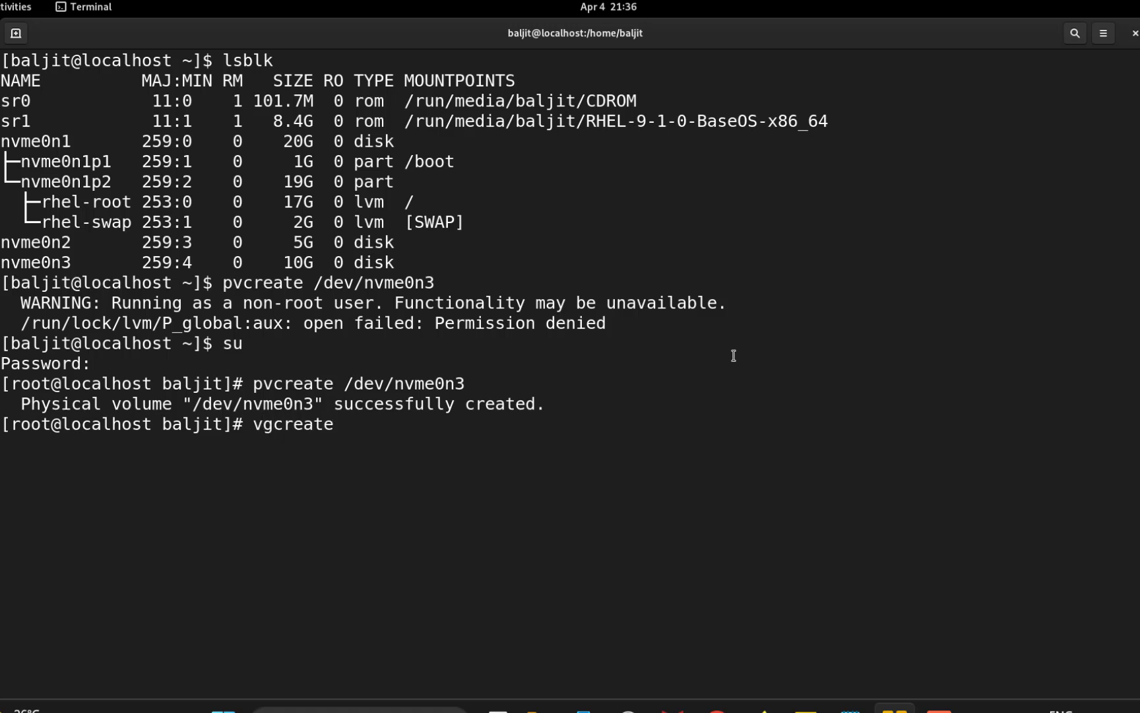
text(VG1)
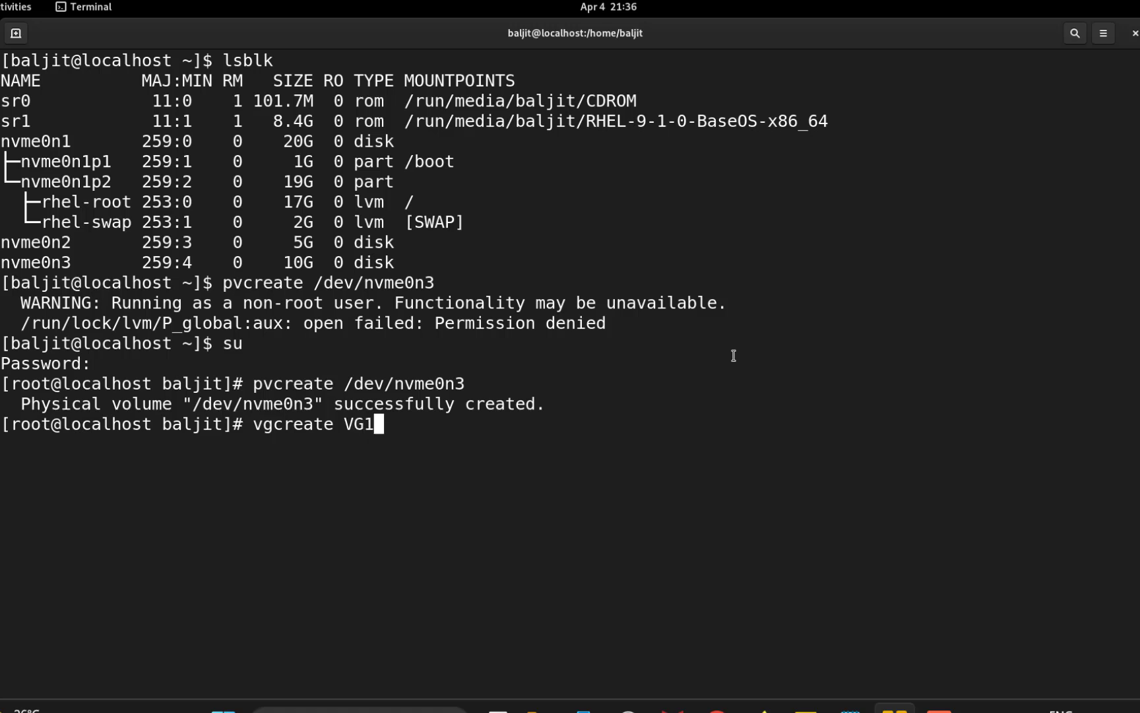
text(/dev/)
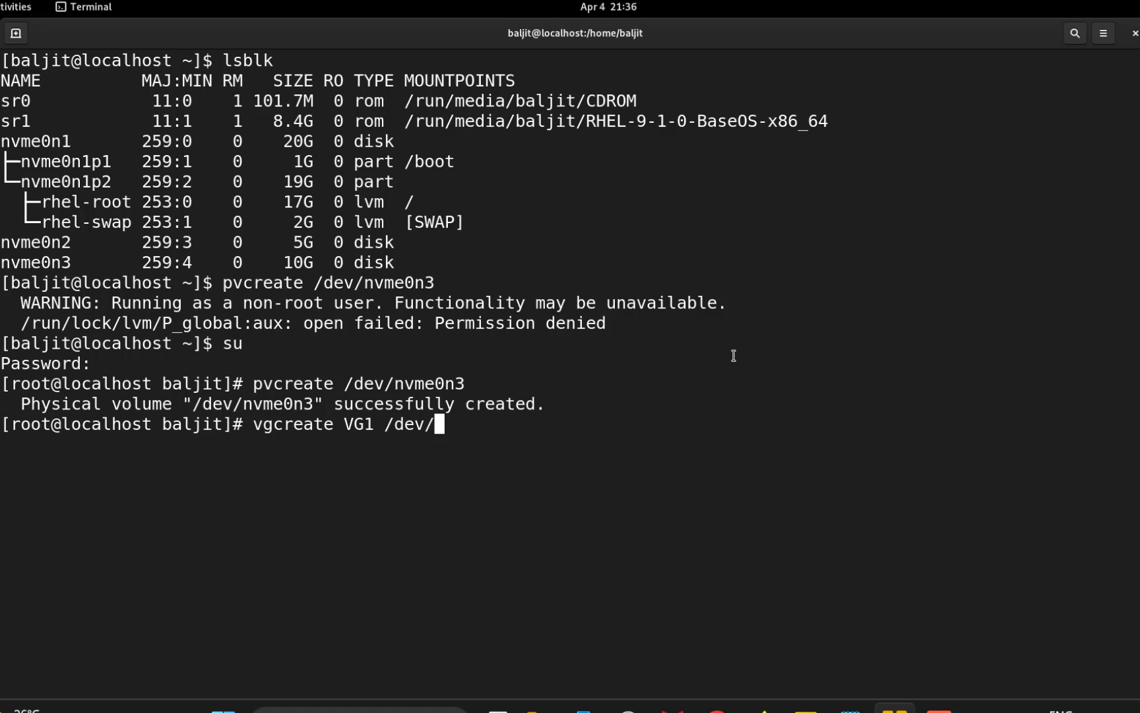
text(nvm)
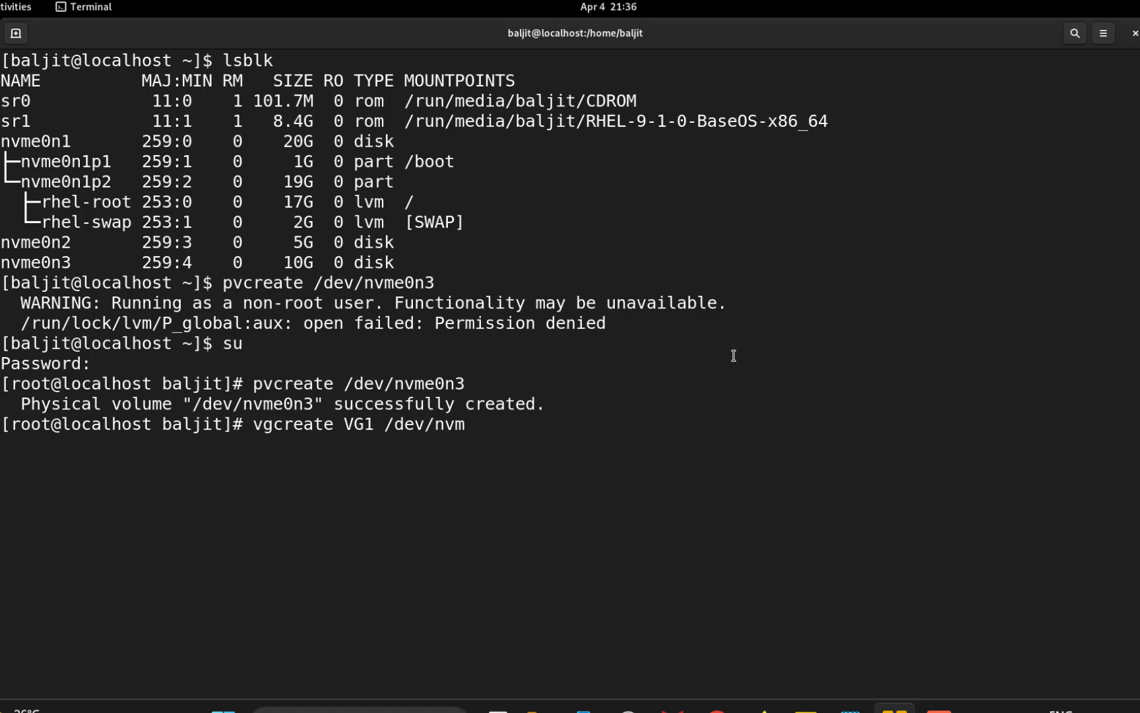
text(0n3)
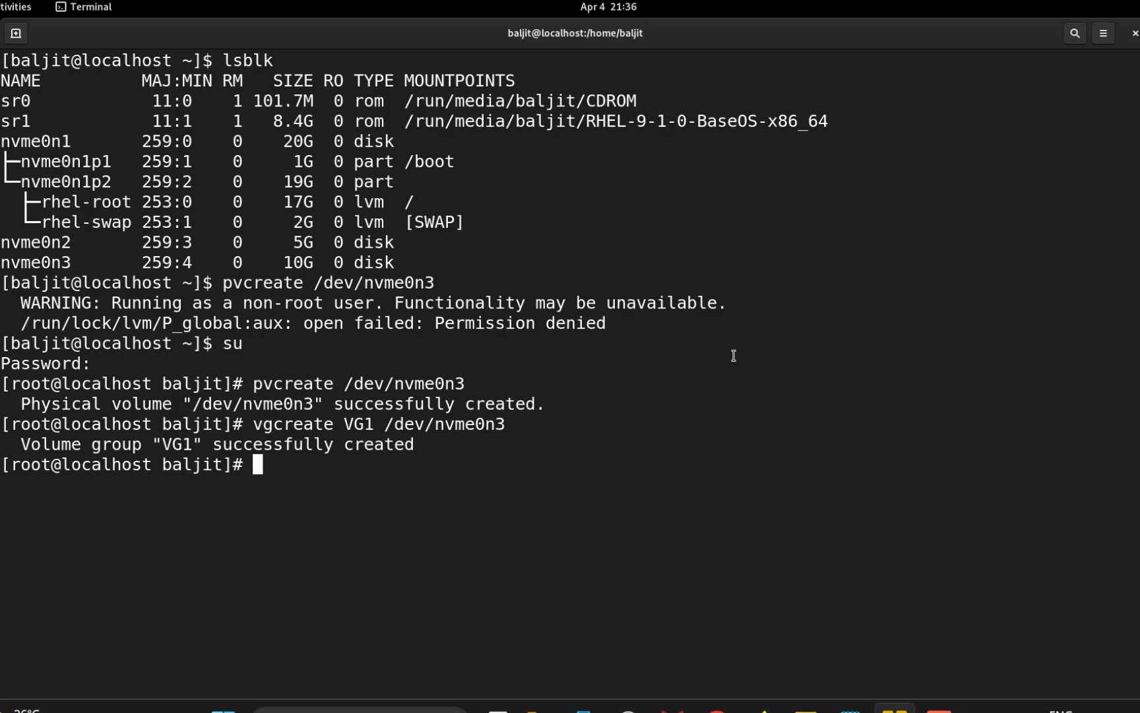
text(vgs)
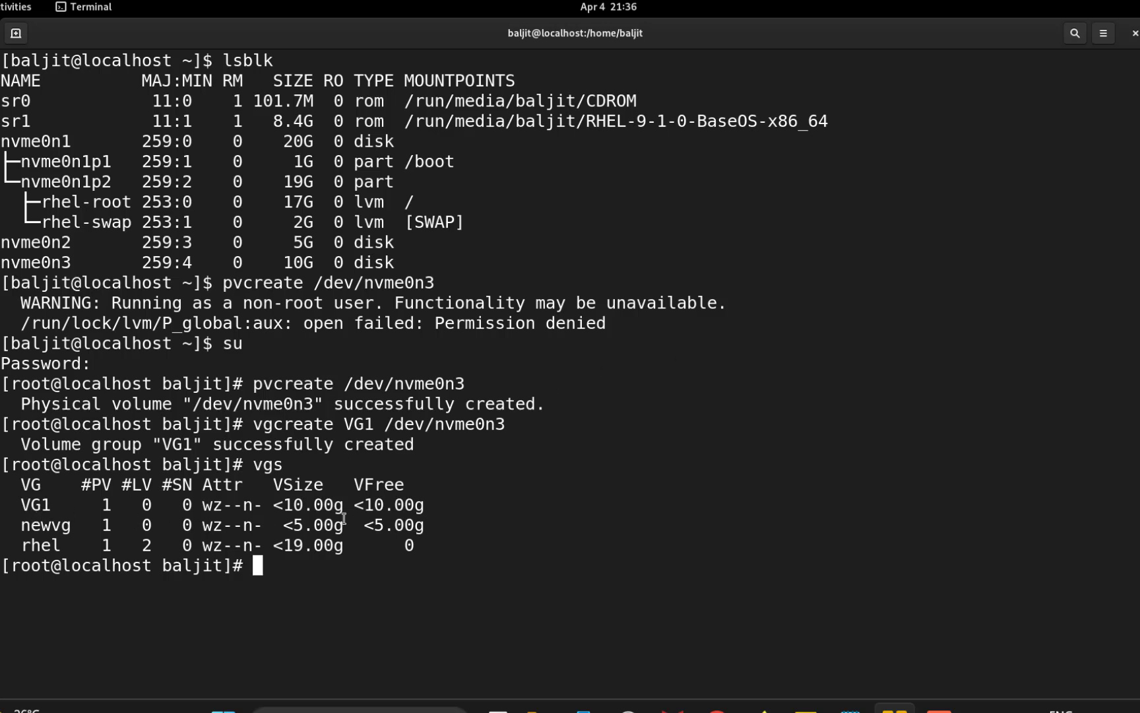
text(cle)
text(lv)
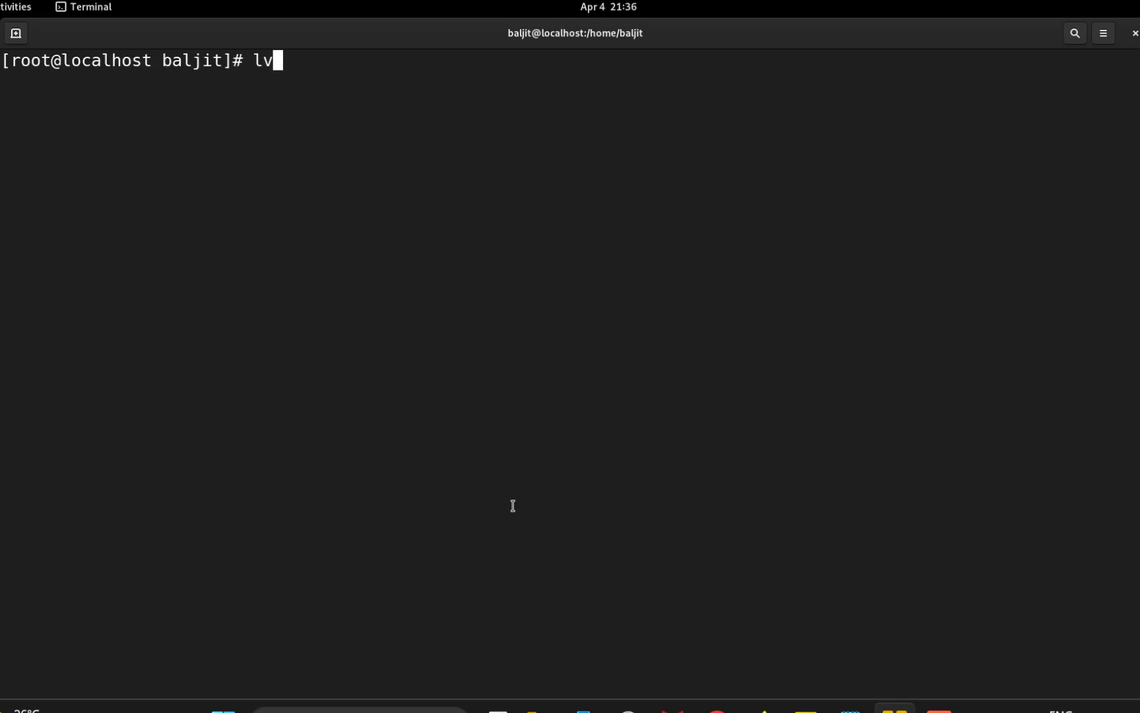
- Begin the lvcreate command for a vdo-type volume named VDO1 with size 5GB
text(create)
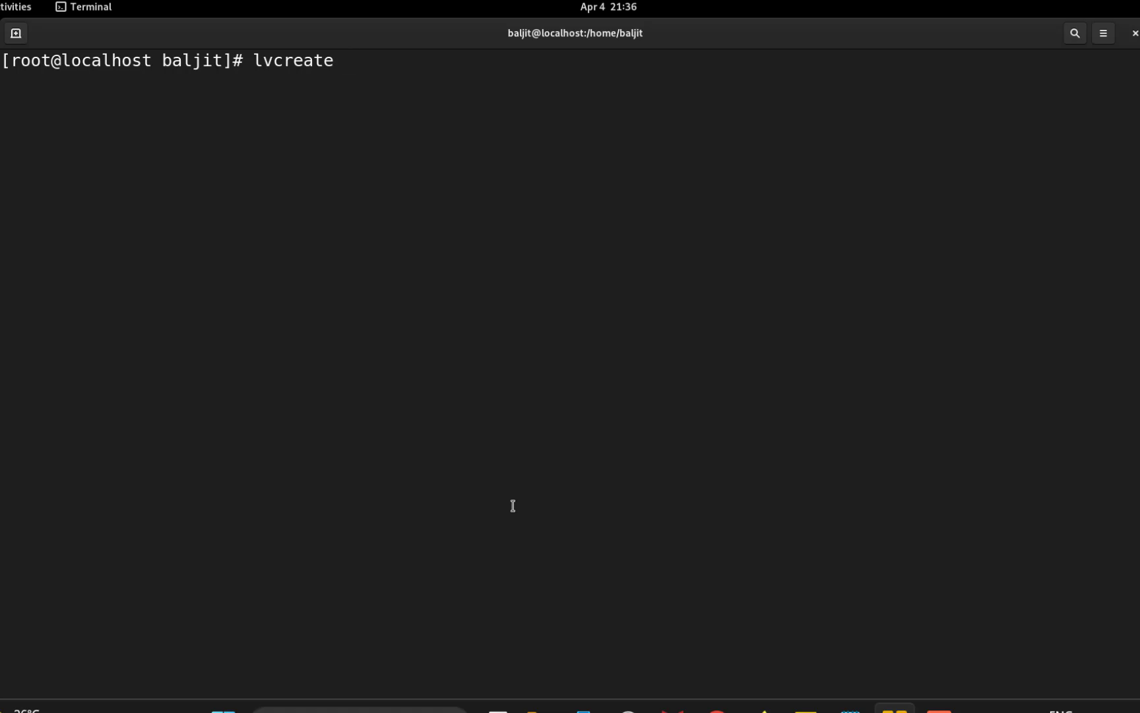
text(--ty)
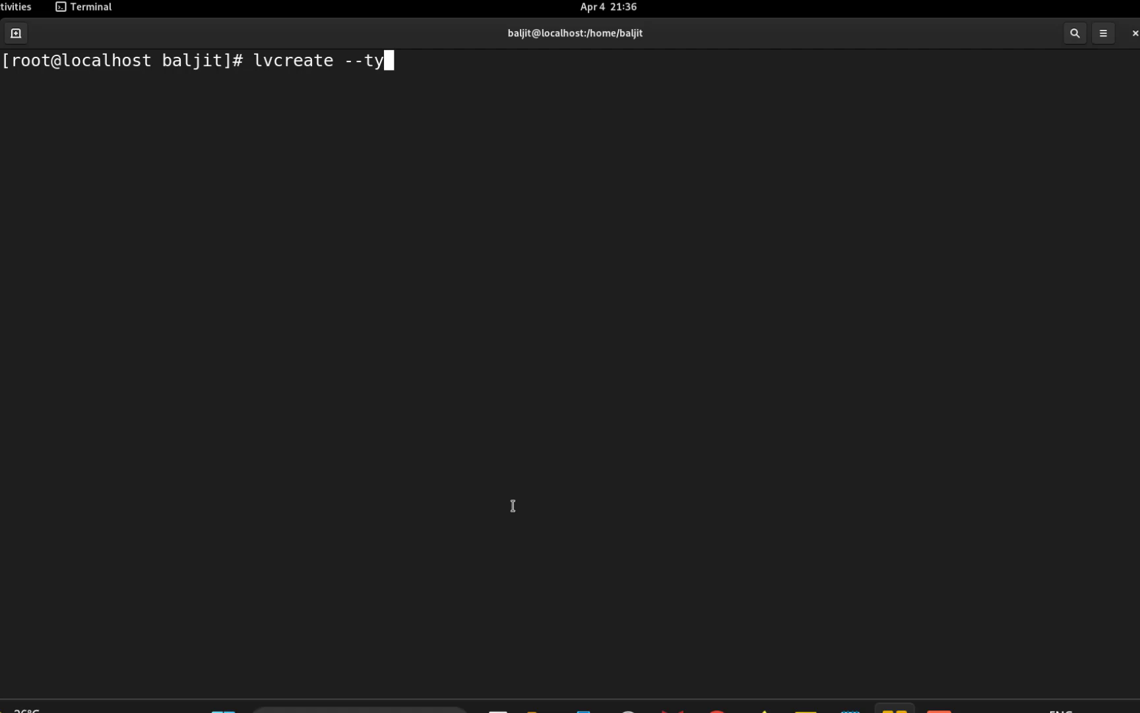
text(pe vdo)
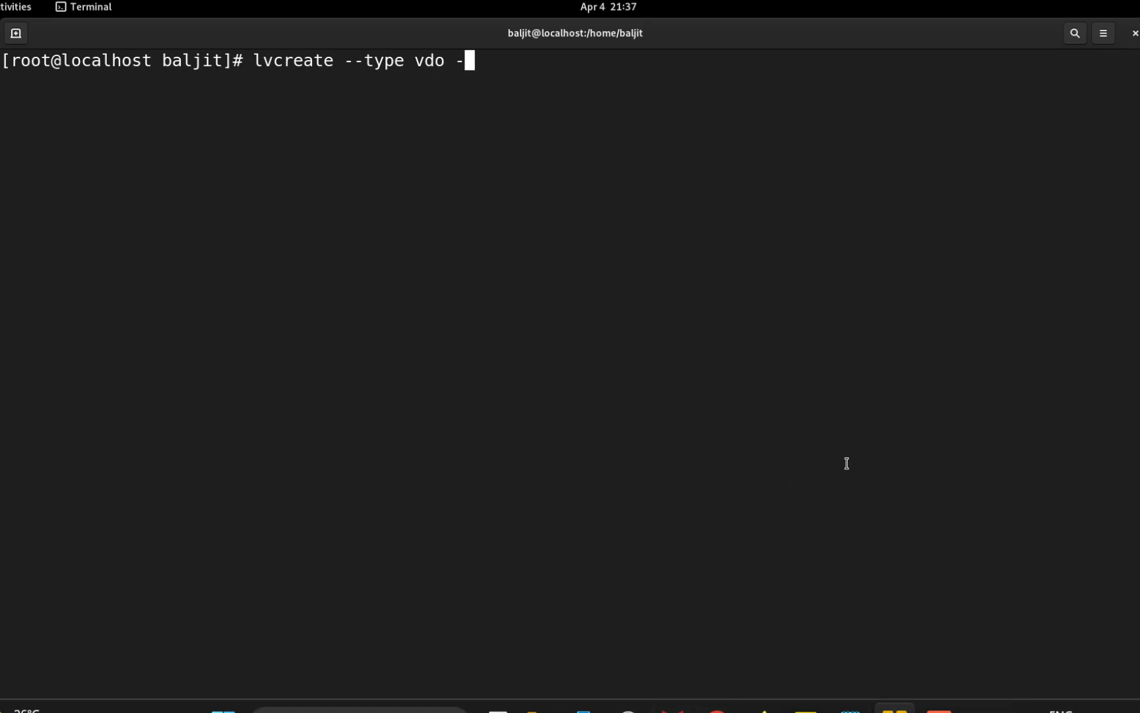
text(-name)
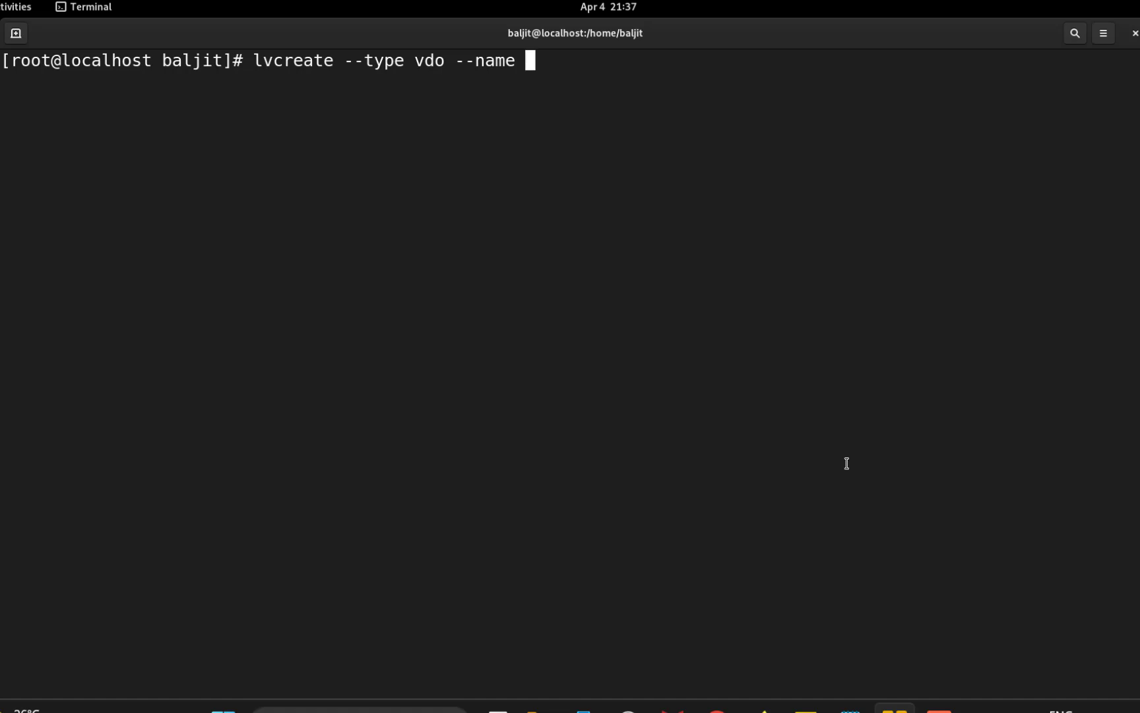
text(VDO1)
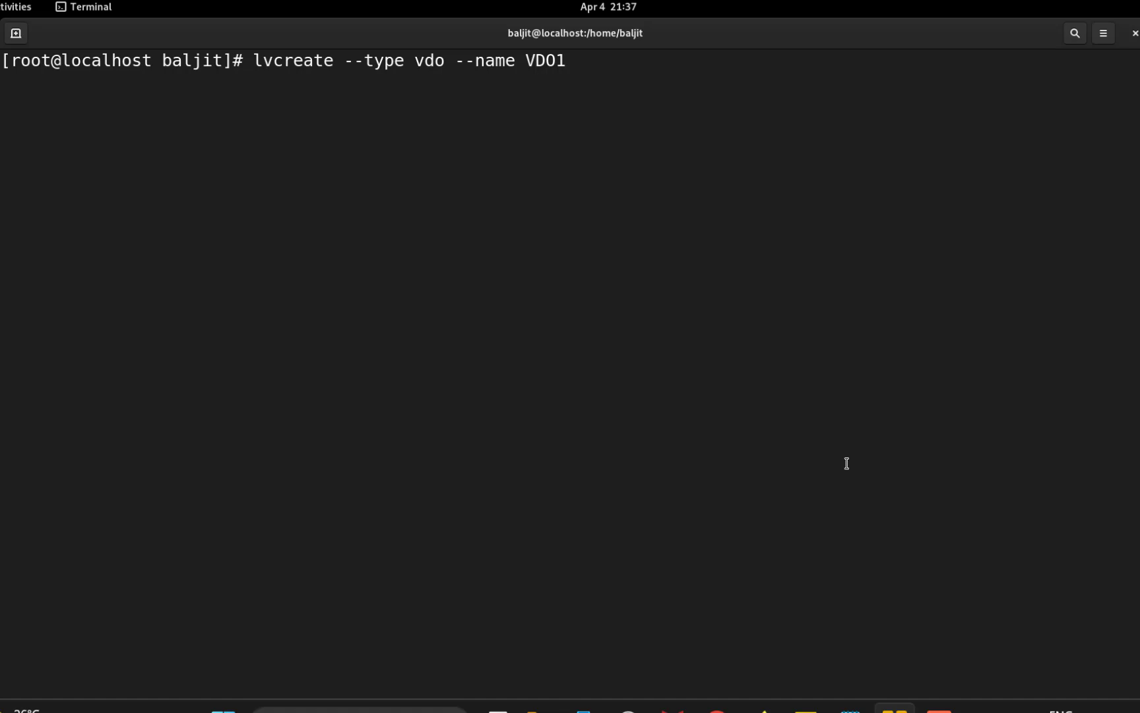
text(--)
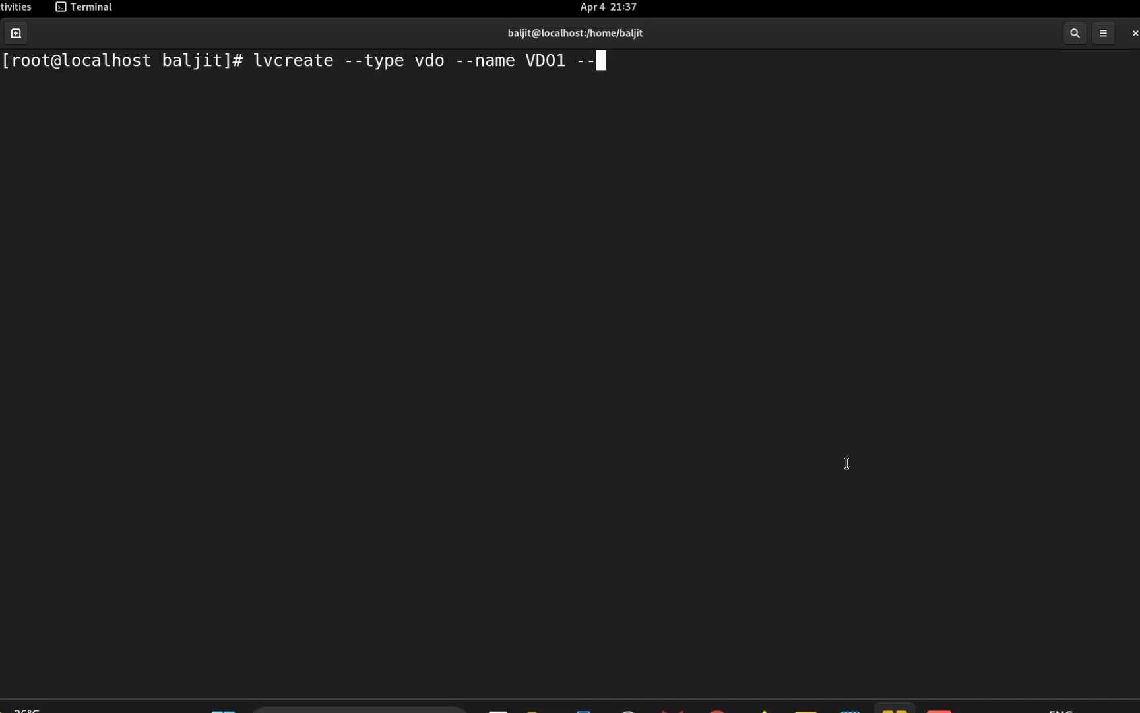
text(size)
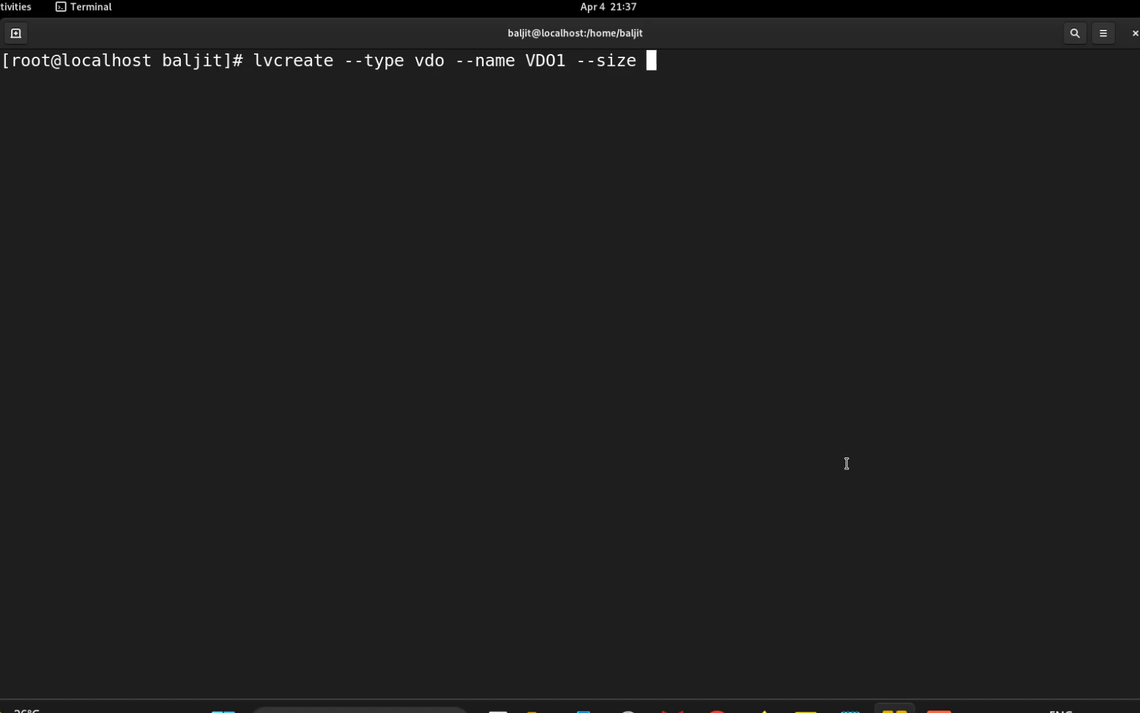
text(5GB)
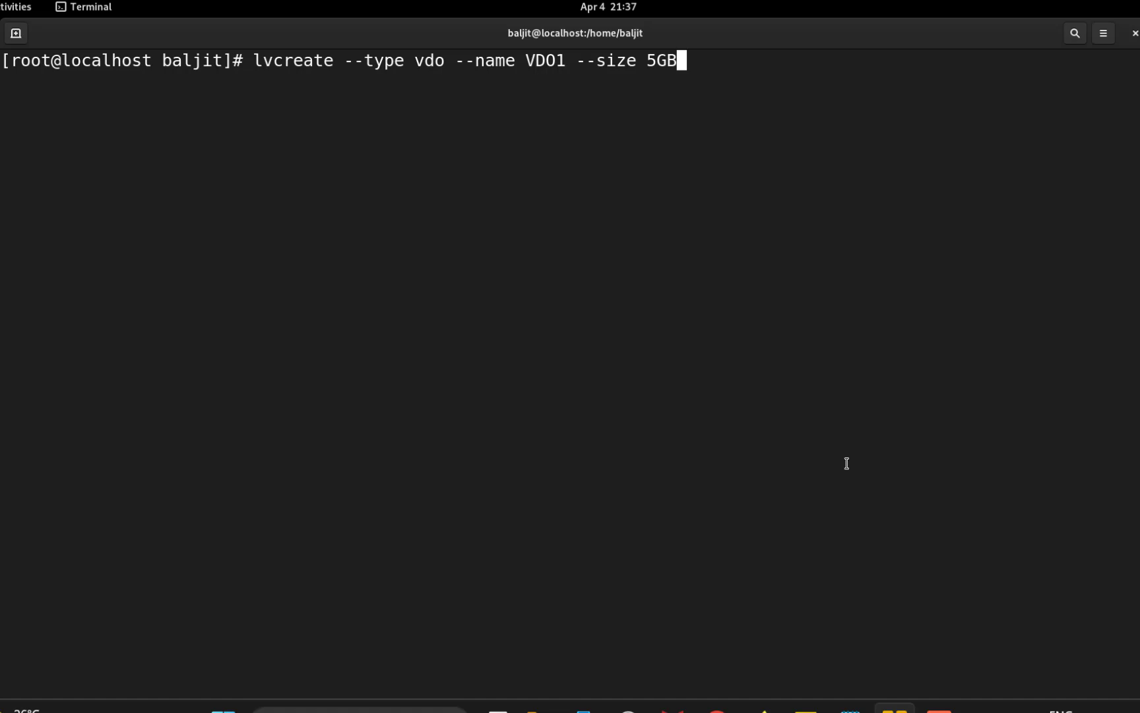
- Complete it with virtualsize 50GB on VG1 and create the VDO volume
text(--vi)
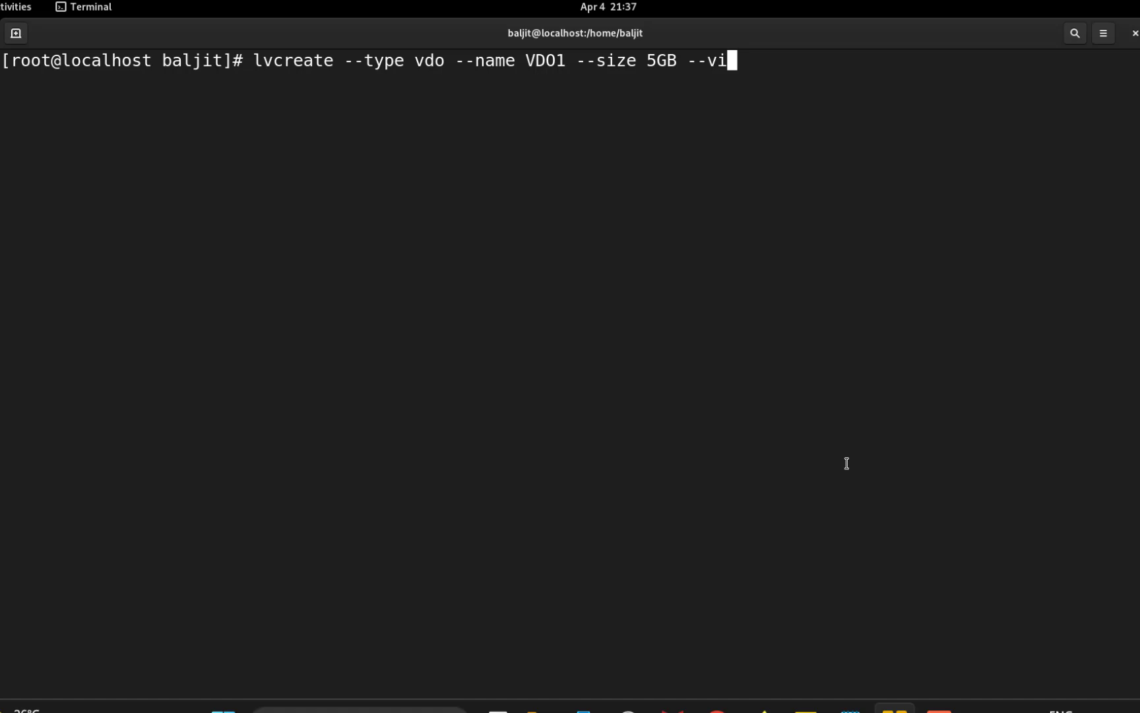
text(rtualsi)
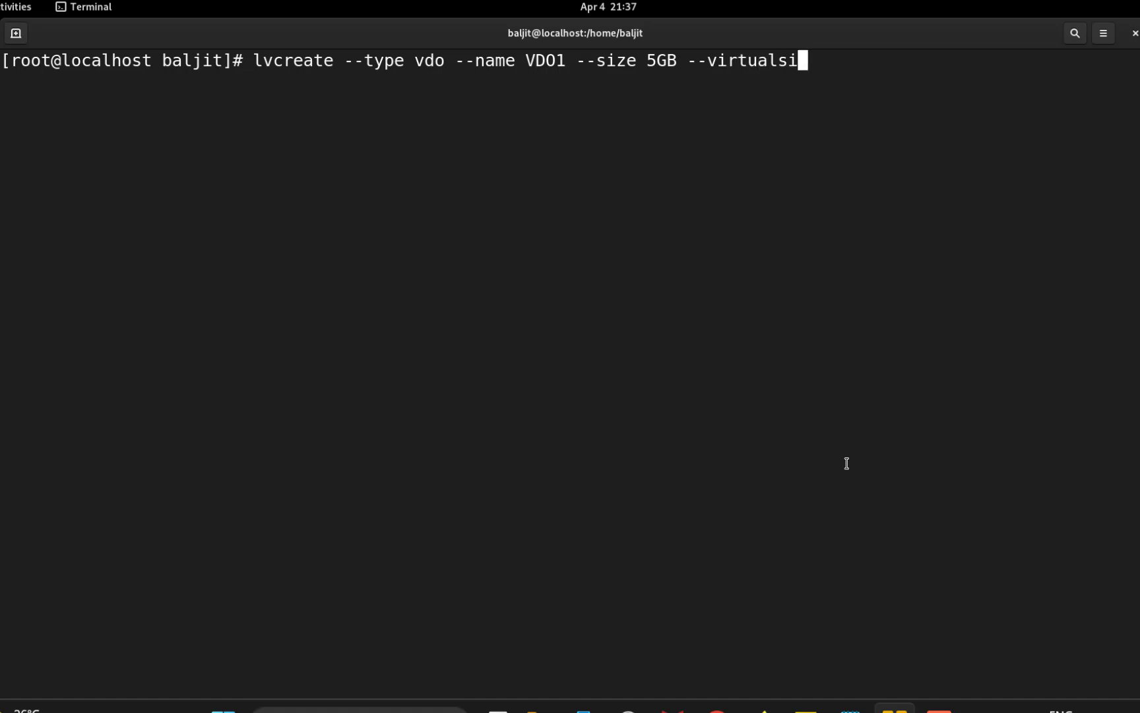
text(ze)
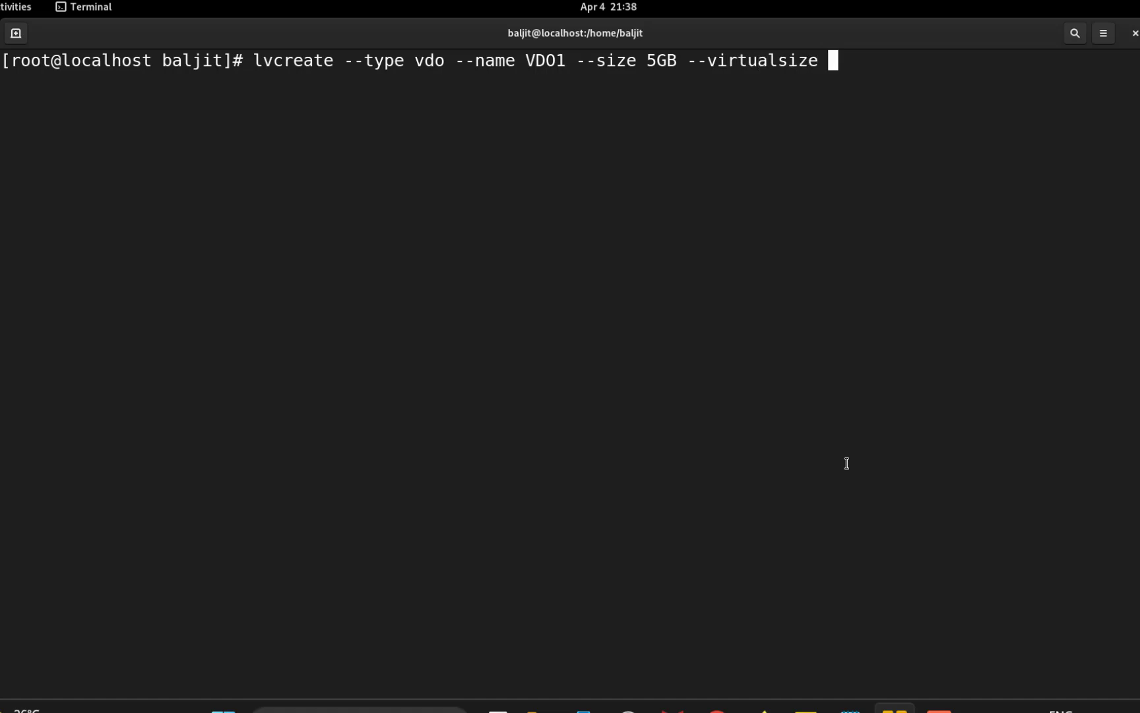
text(50GB)
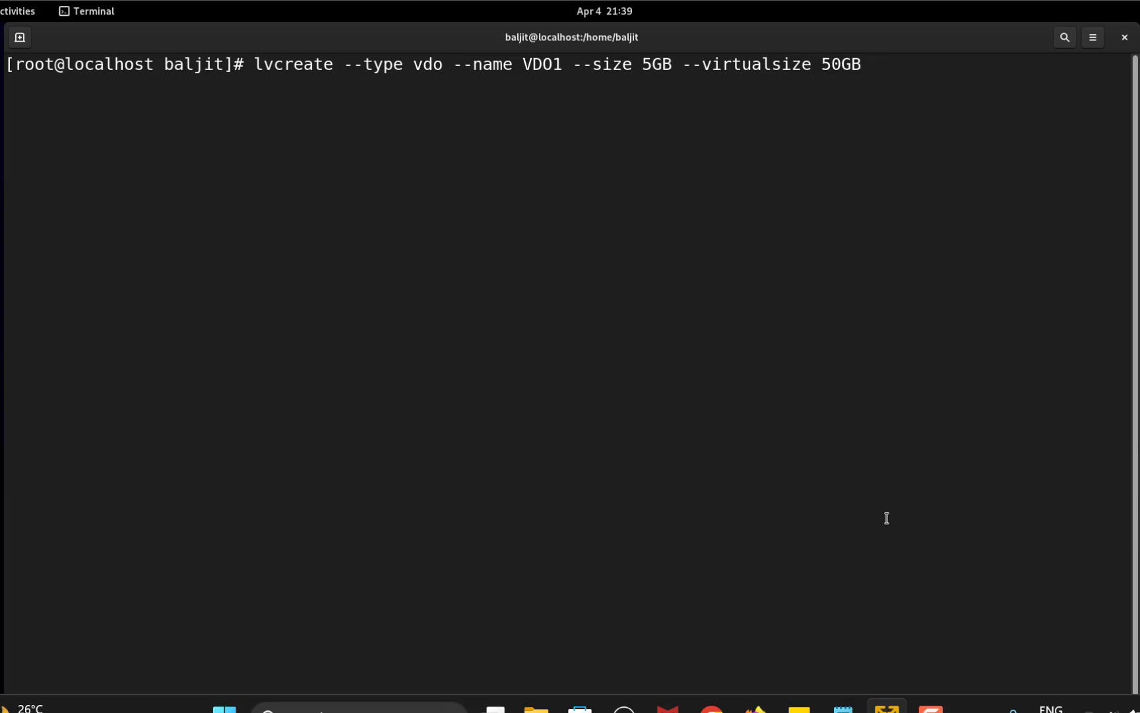
text(VG)
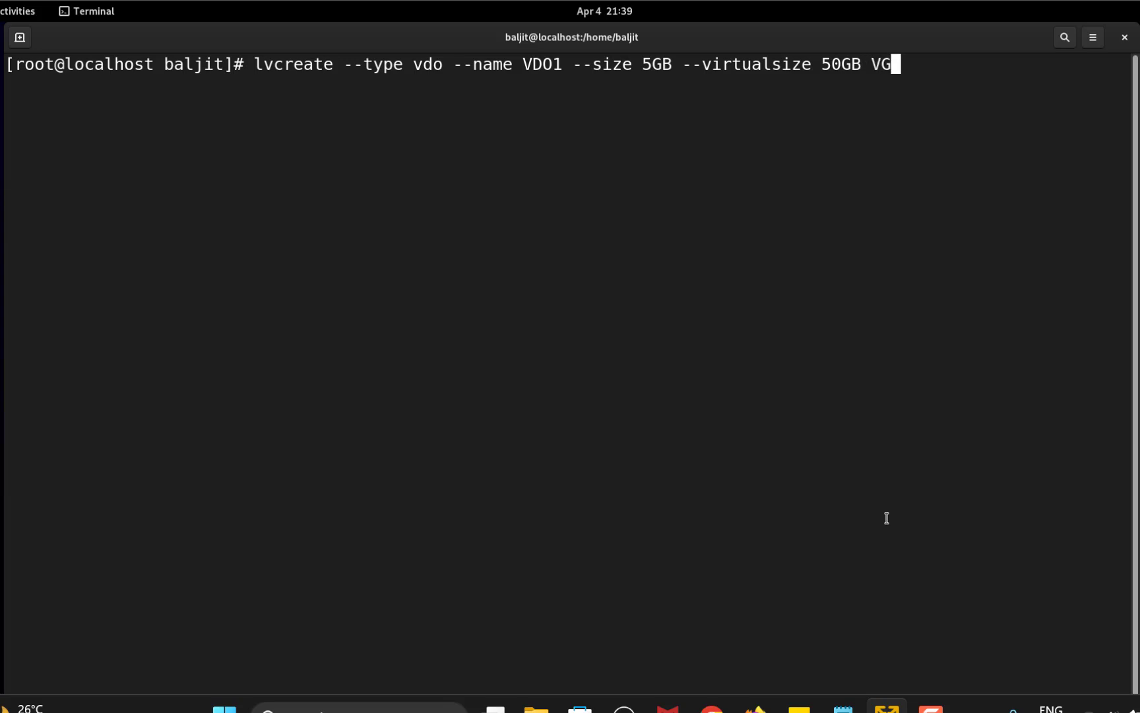
text(1)
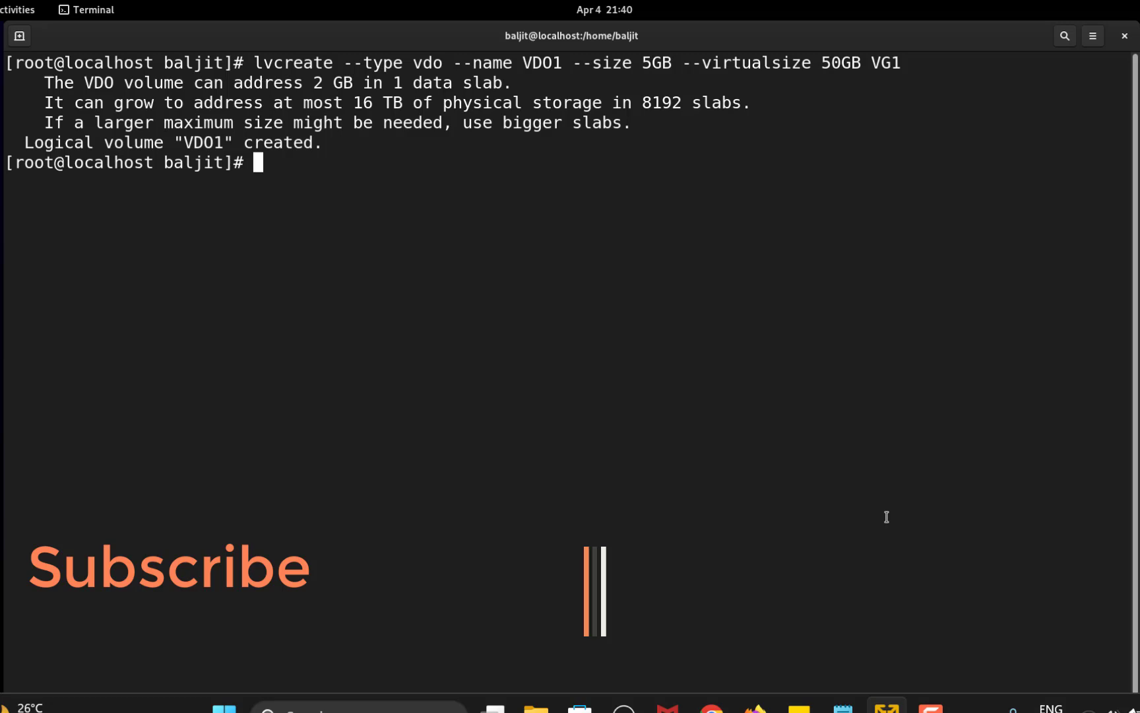
text(lsblk)
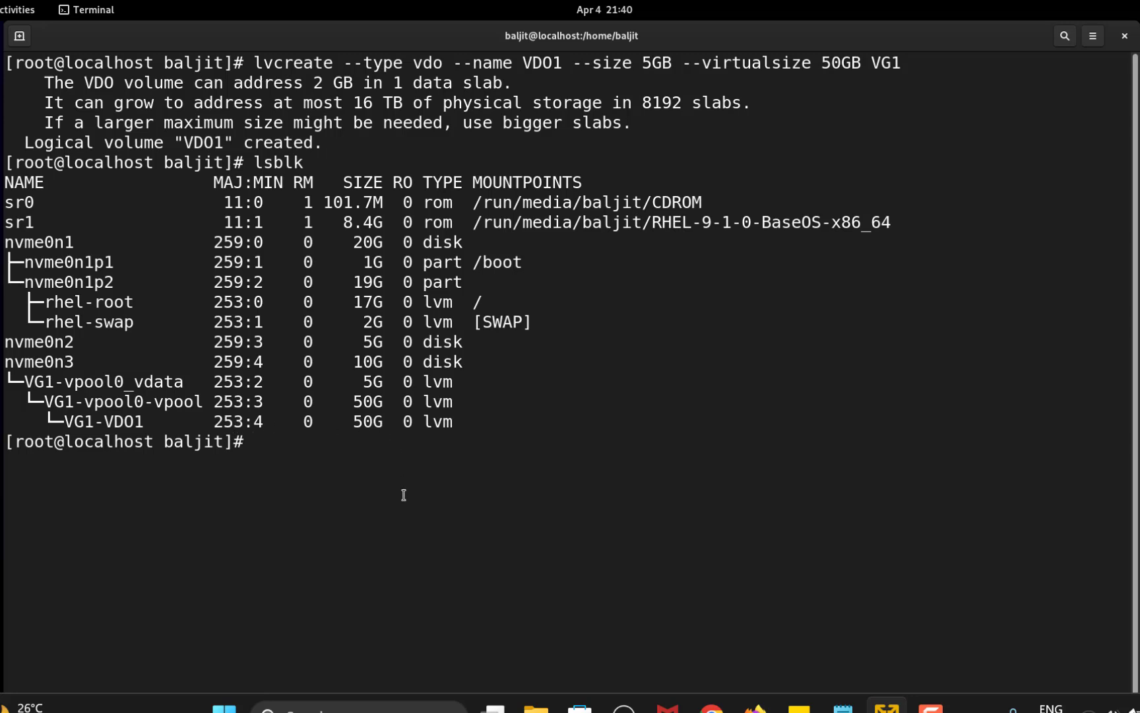
mouse_move(391, 476)
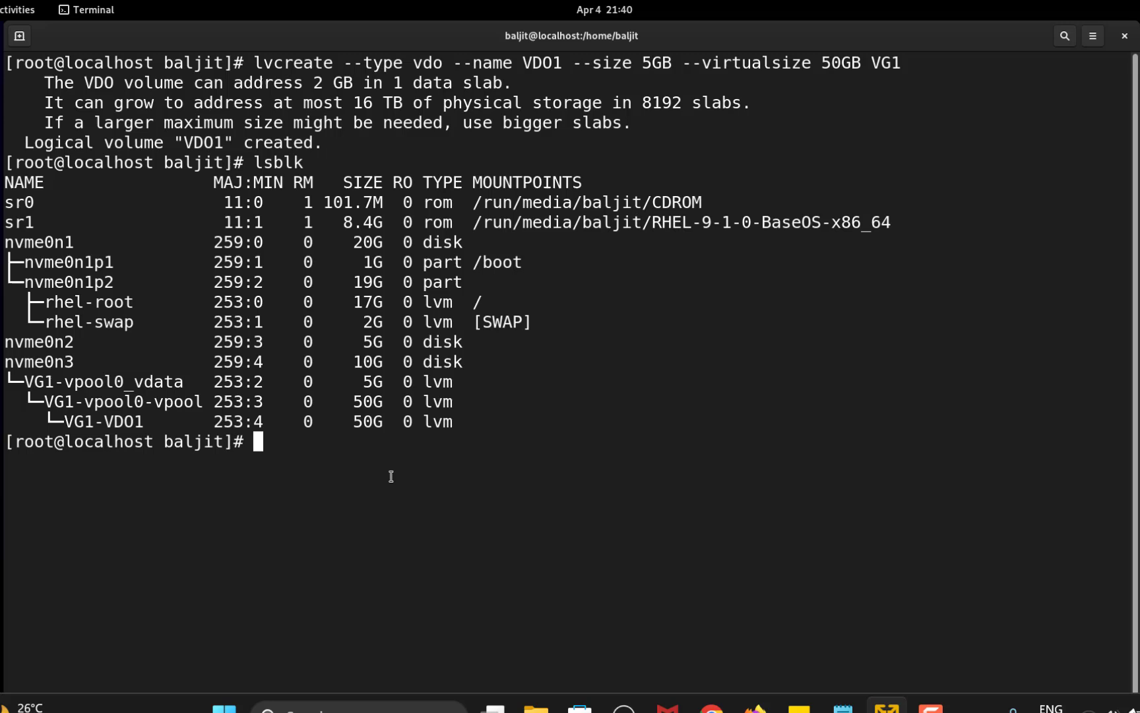
- Start a new command at the root prompt below the lsblk listing
text(m)
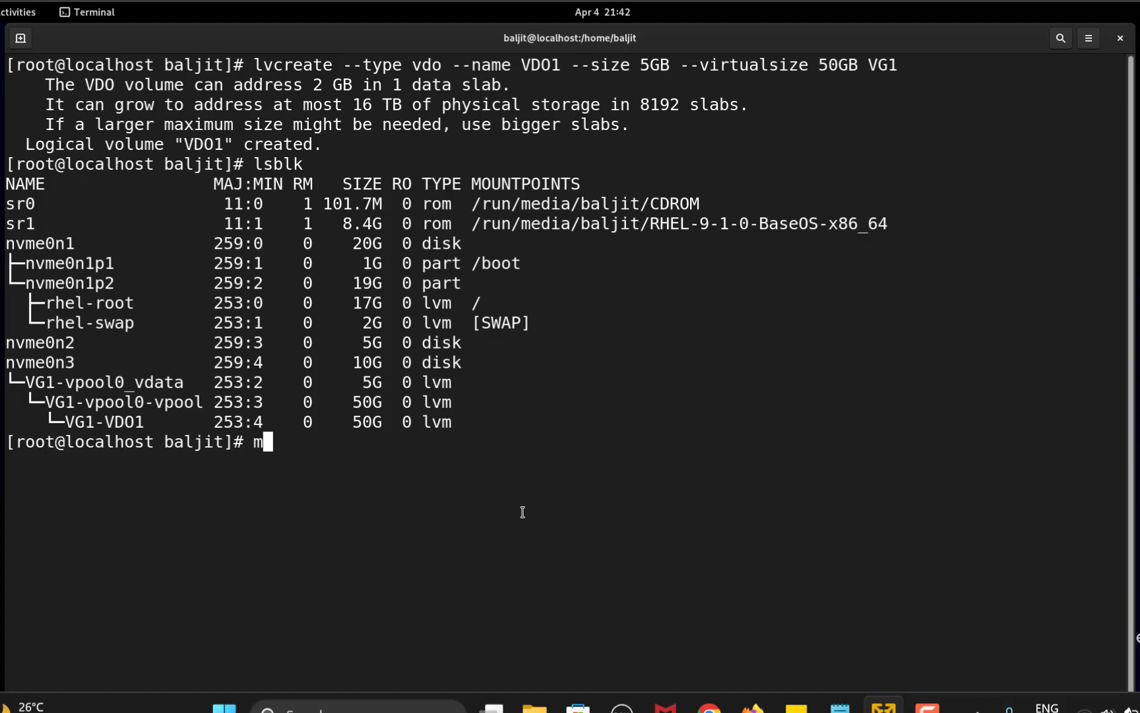
- Format /dev/VG1/VDO1 with XFS using mkfs.xfs -K and clear the screen
text(kfs.xfs)
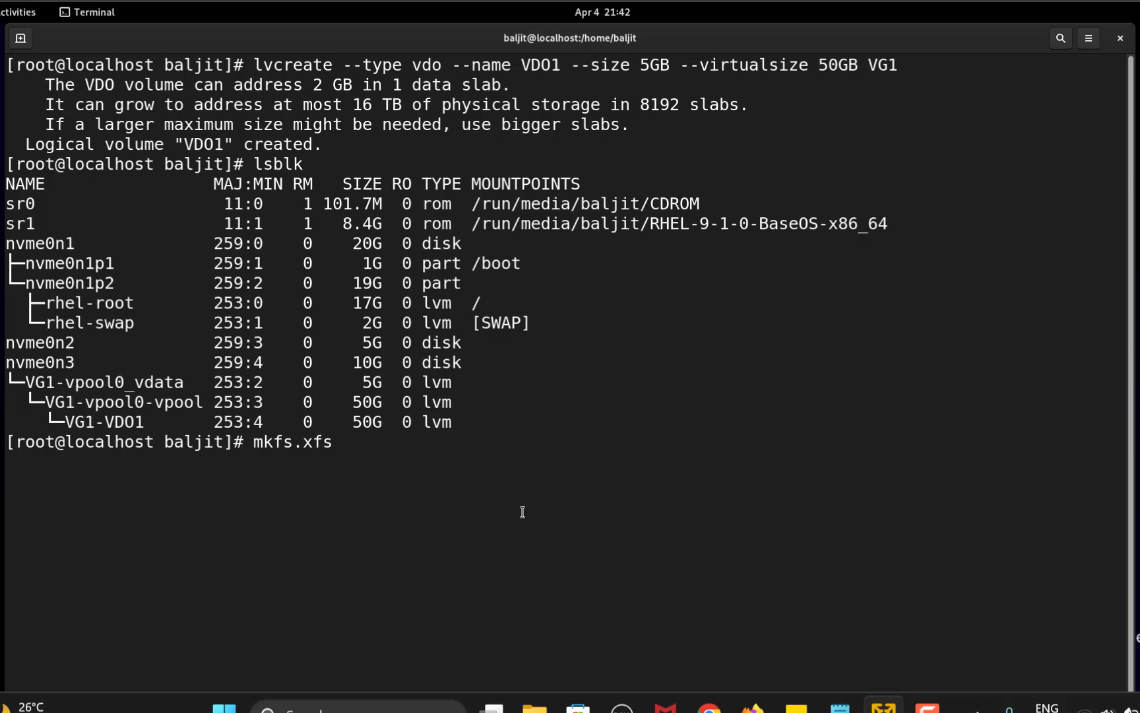
text(-K)
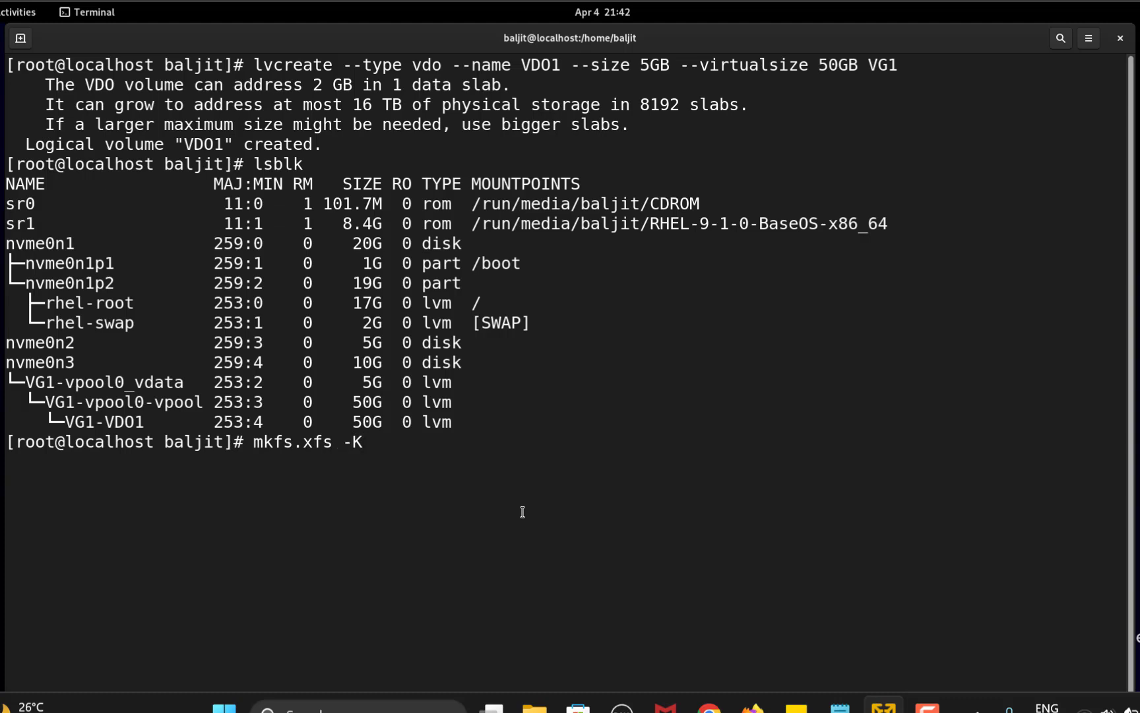
text(/dev)
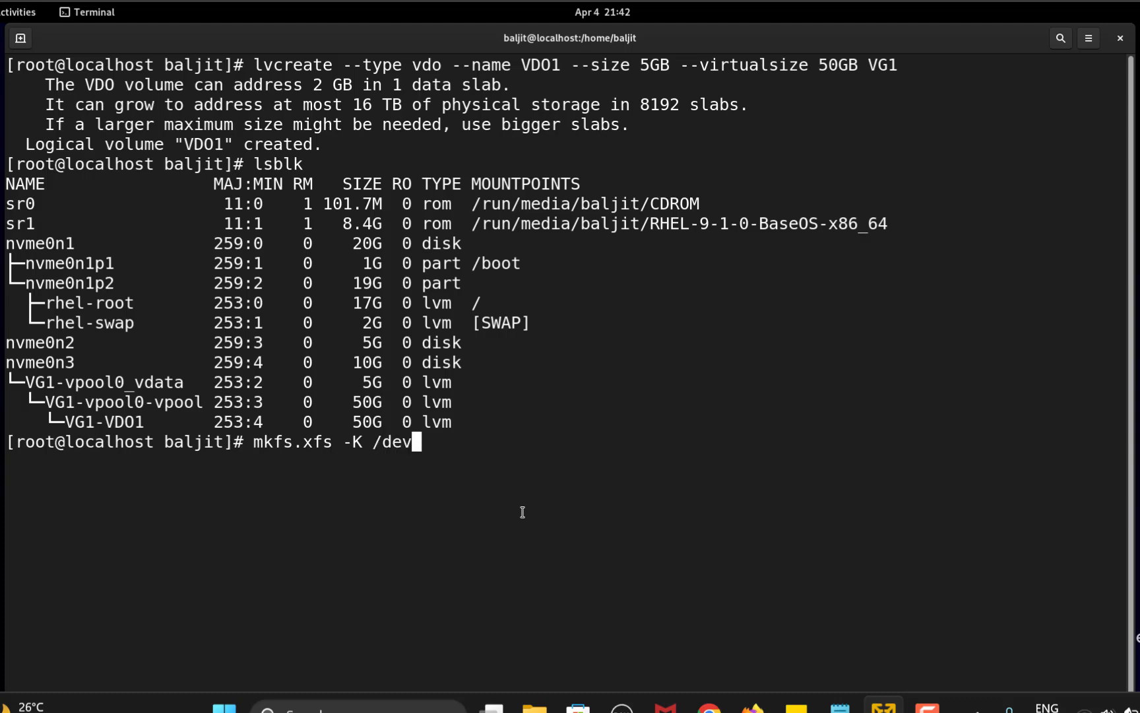
text(/)
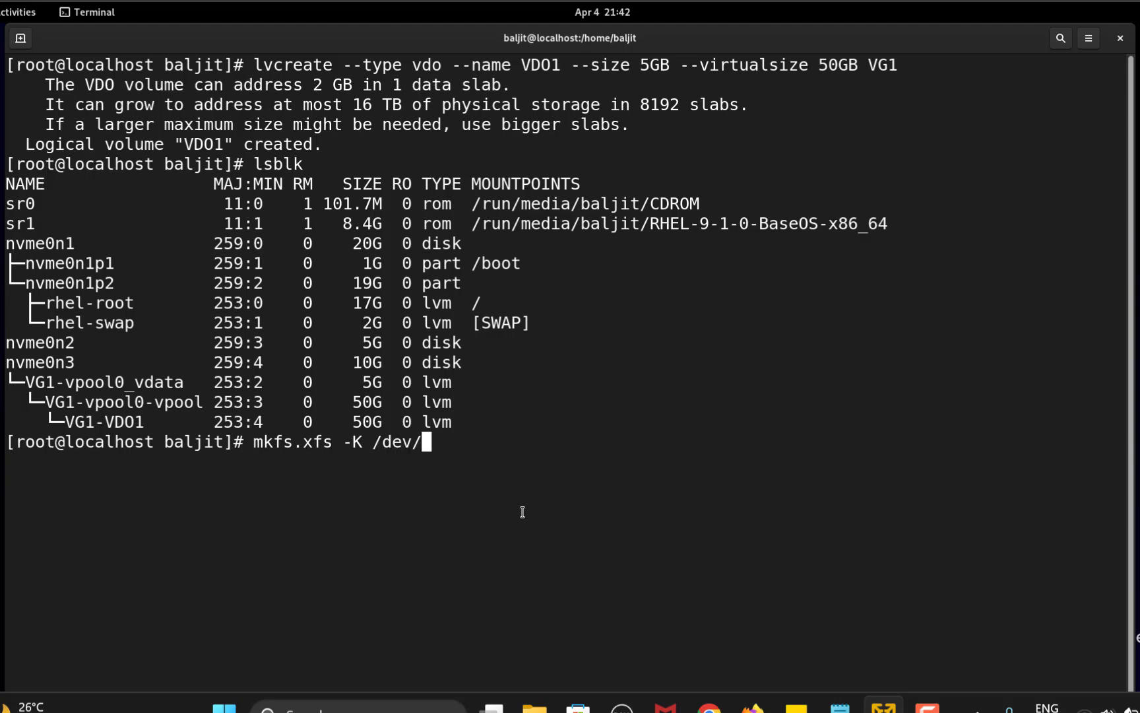
text(VG1)
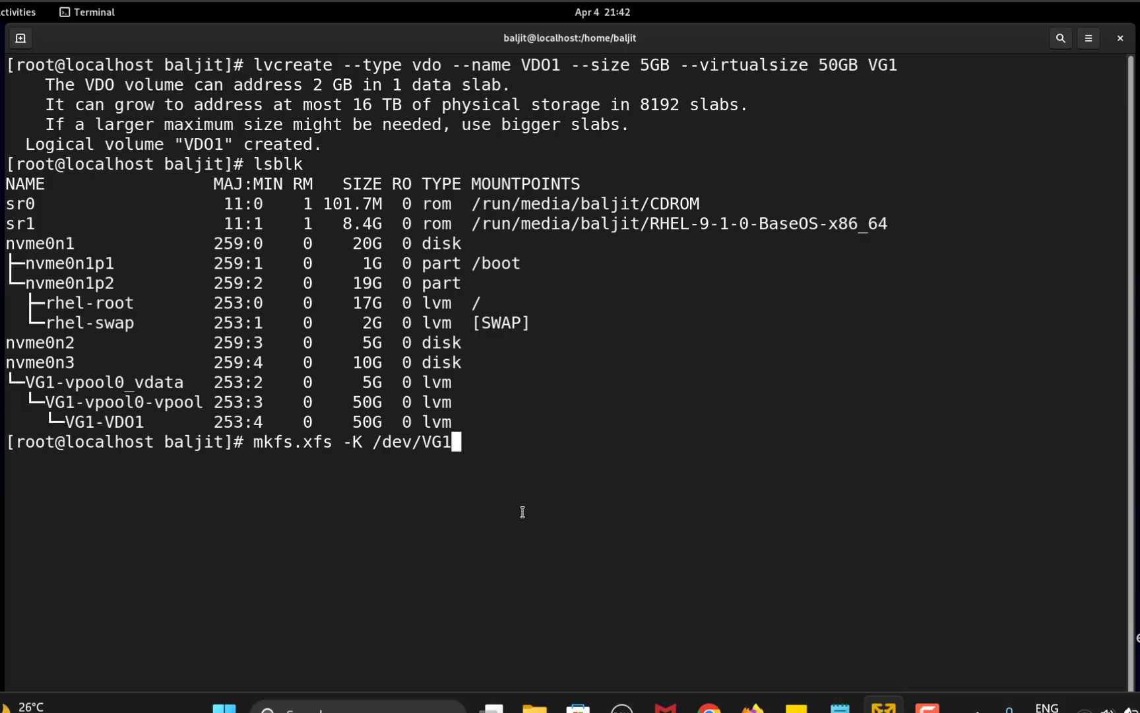
text(/VDO1)
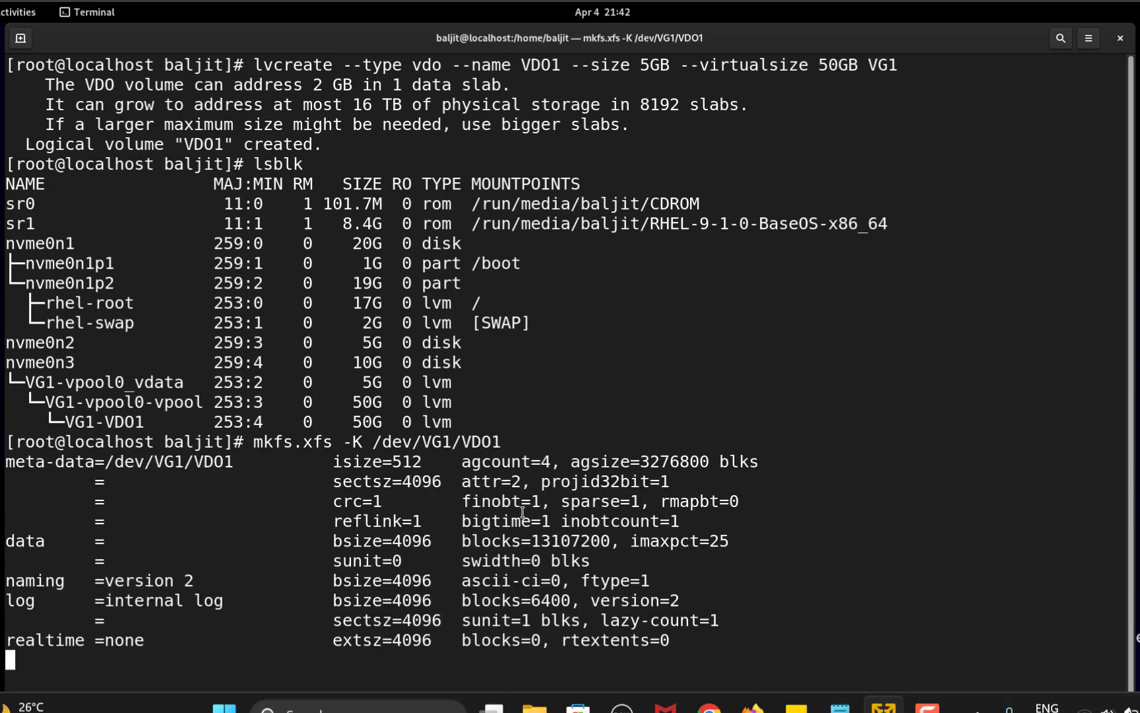
key(Return)
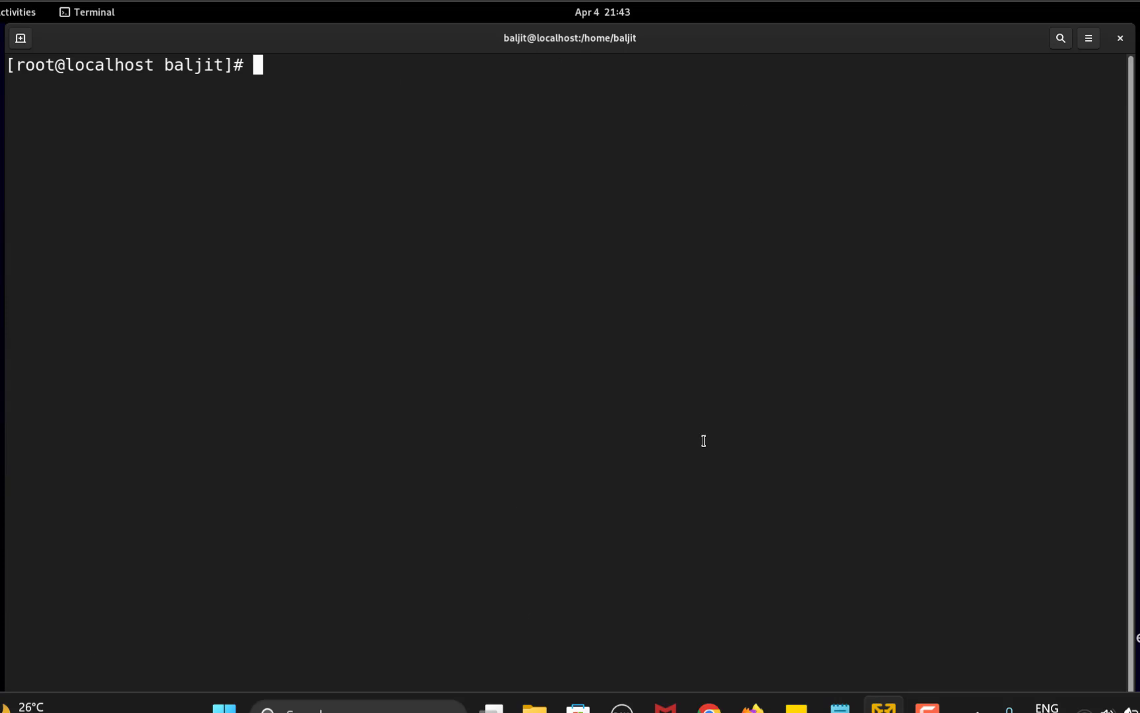
- Make the /vdo_m mount directory and load /etc/fstab in nano
text(mkdir /)
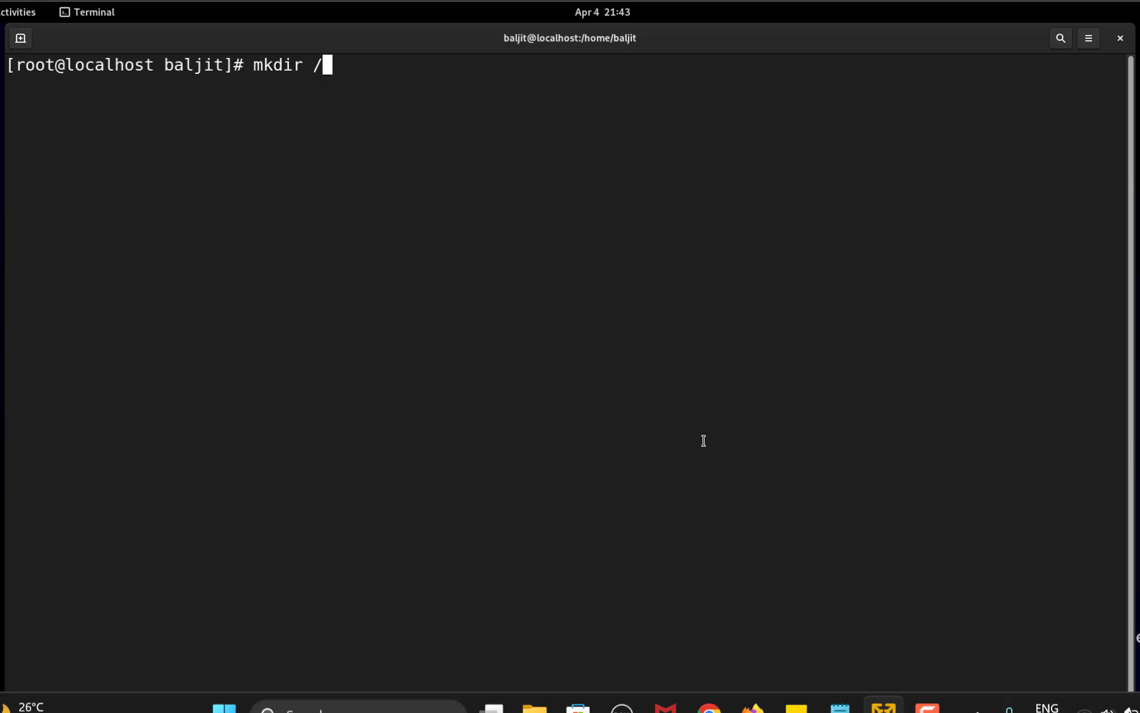
text(vdo)
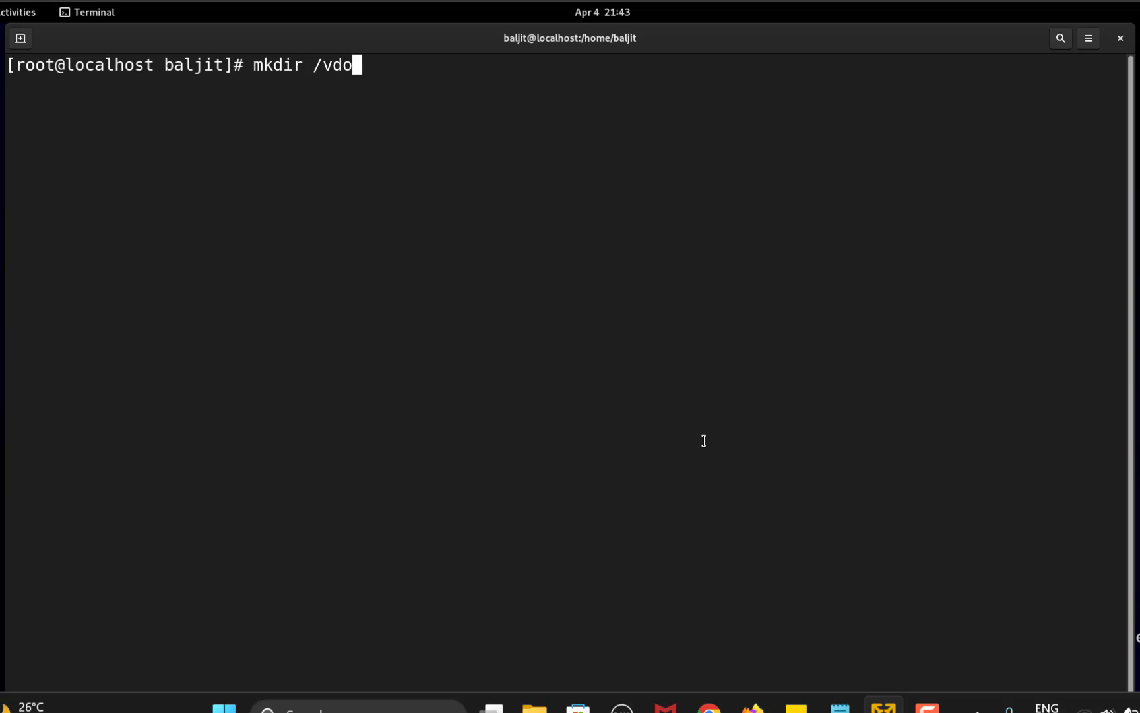
text(_m)
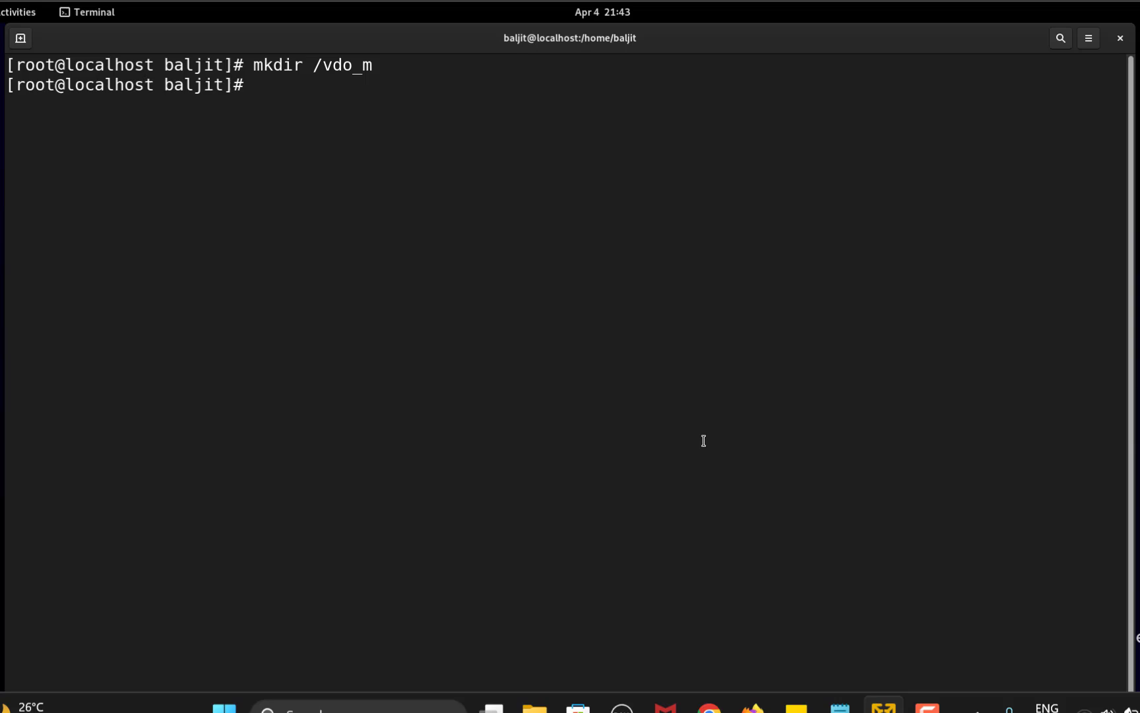
text(nano /etc)
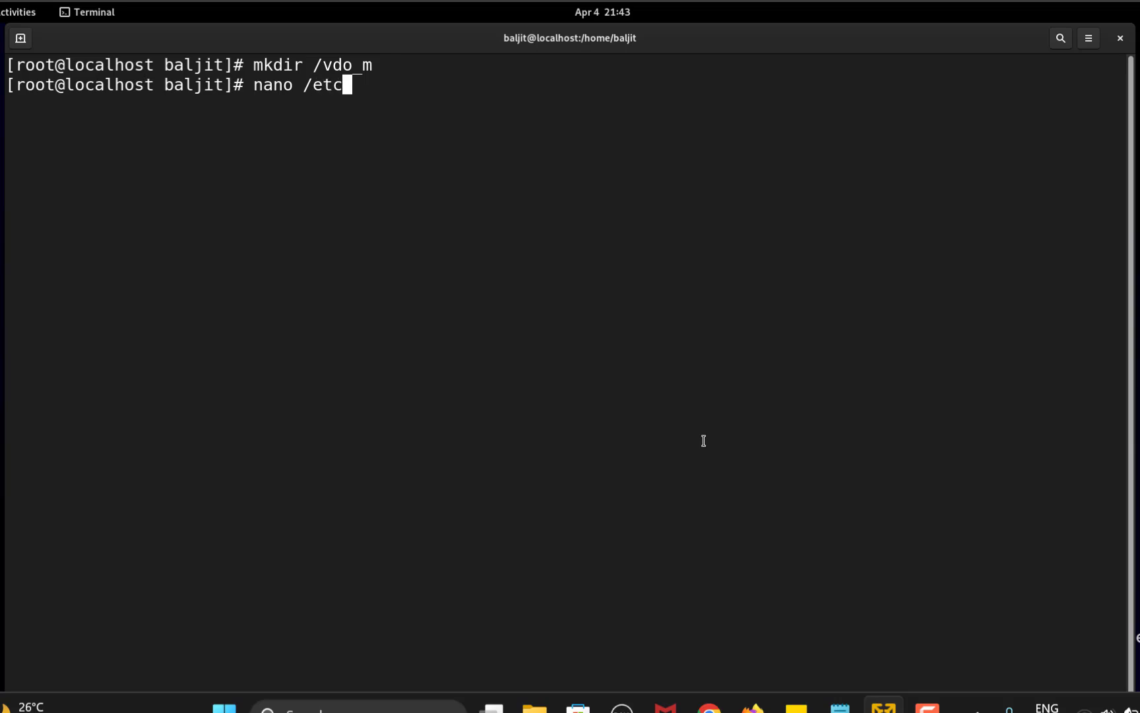
text(/fstab)
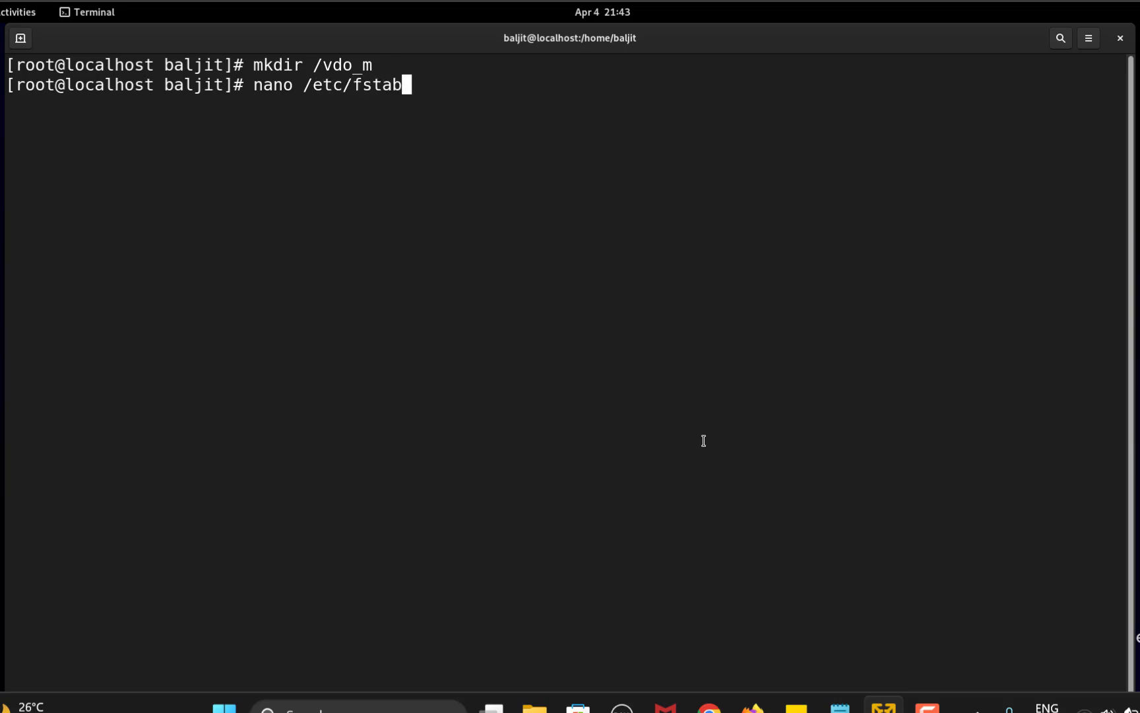
key(Return)
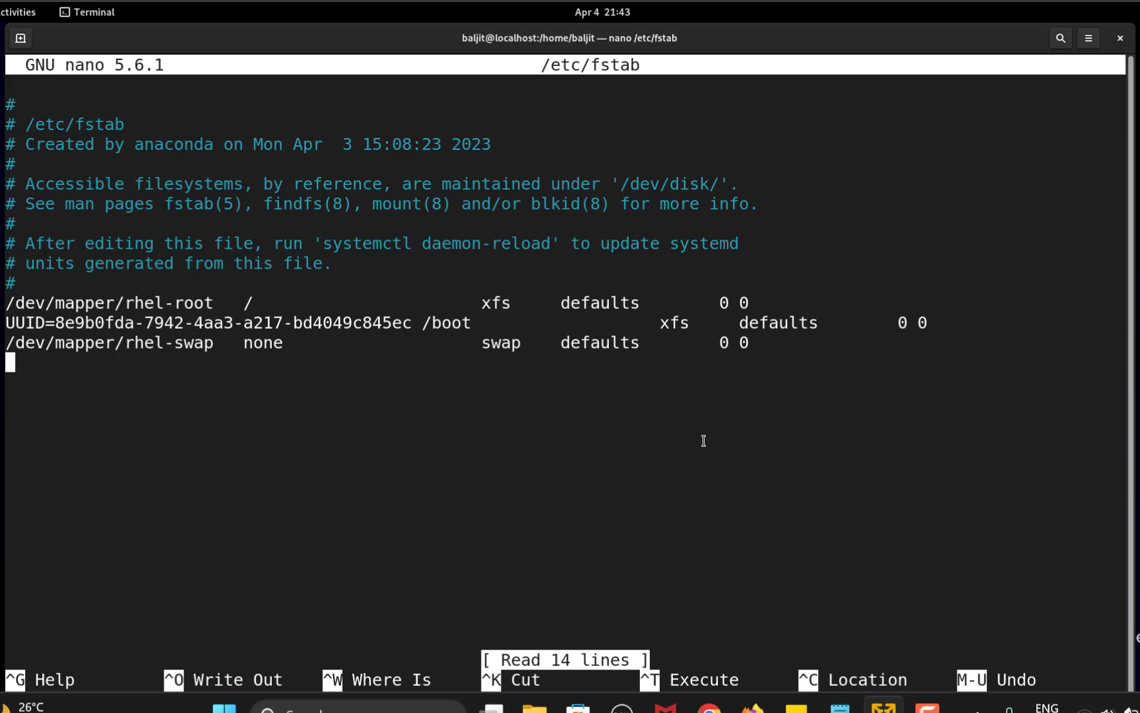
- Add the line /dev/VG1/VDO1 /vdo_m xfs defaults 0 0 to fstab and save on exit
text(/dev/VG)
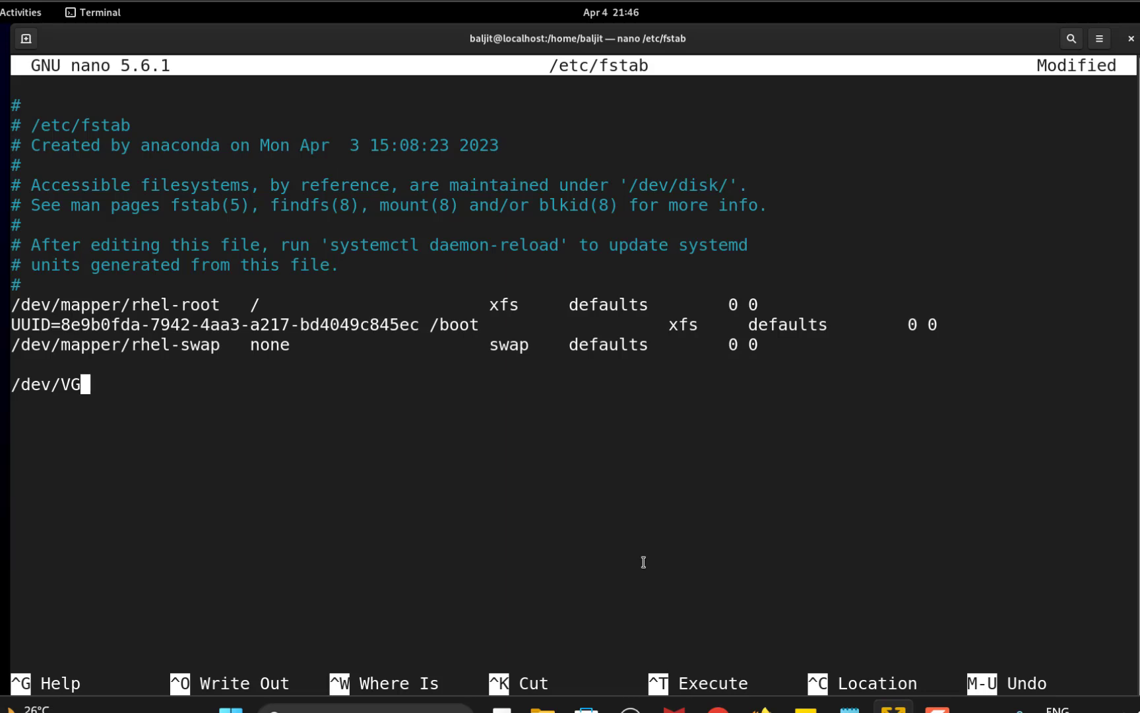
text(1/)
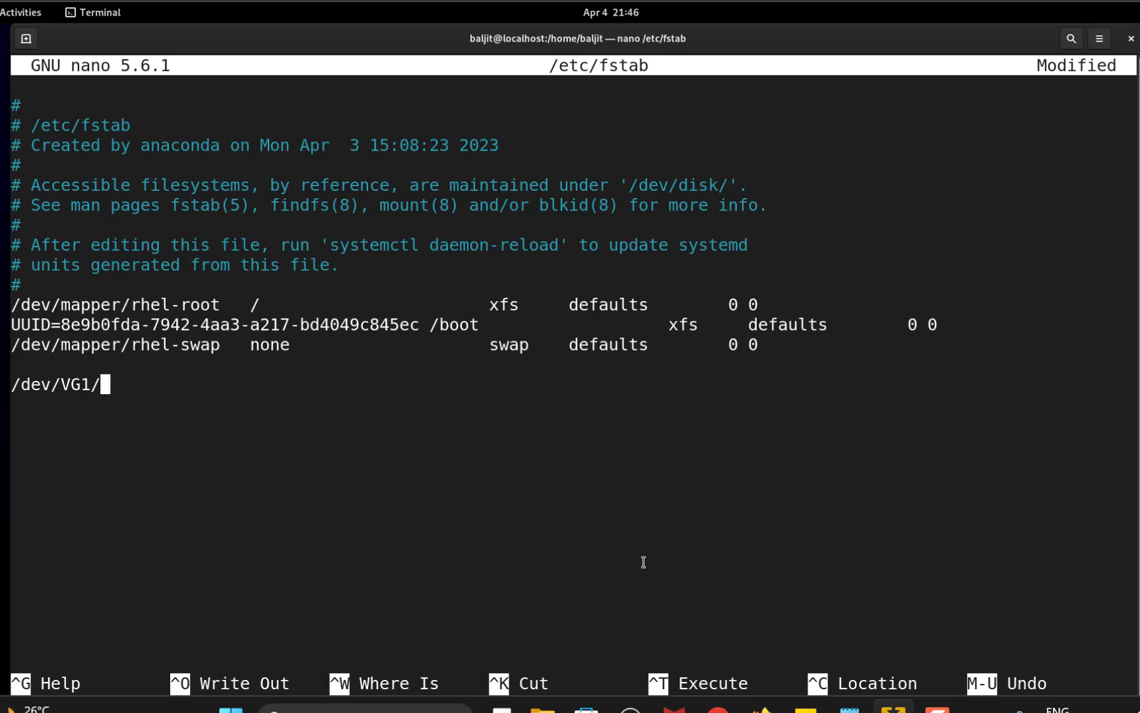
text(VDO1 /vdo)
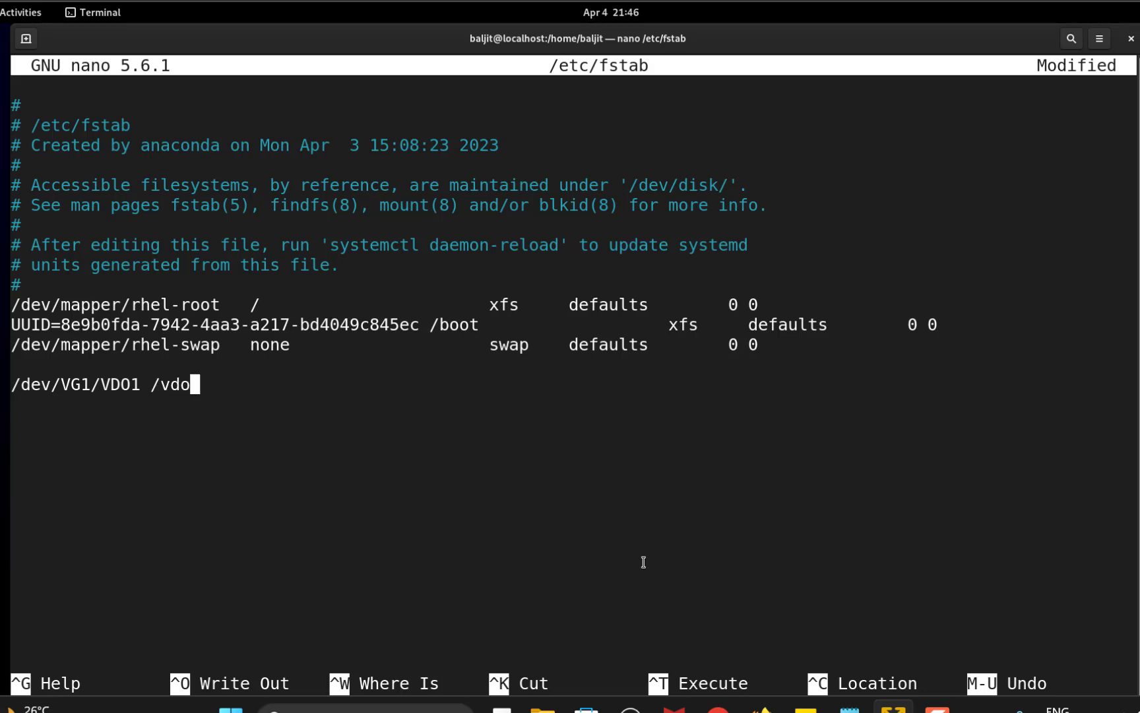
text(m)
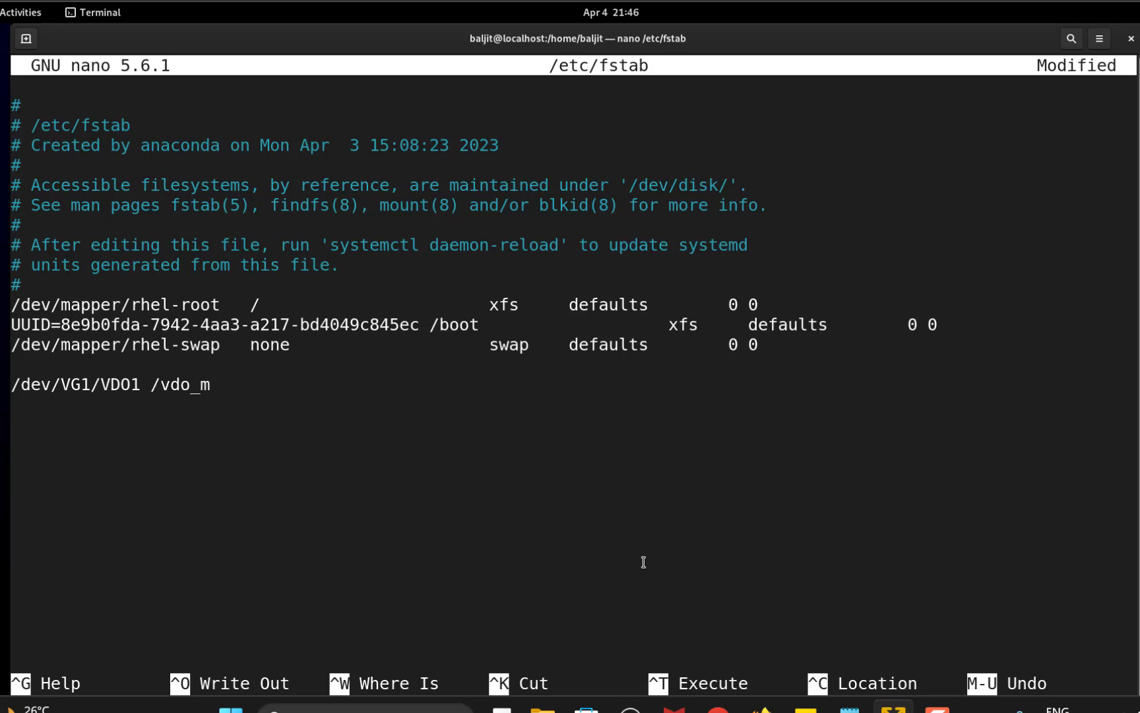
text(xfs defaul)
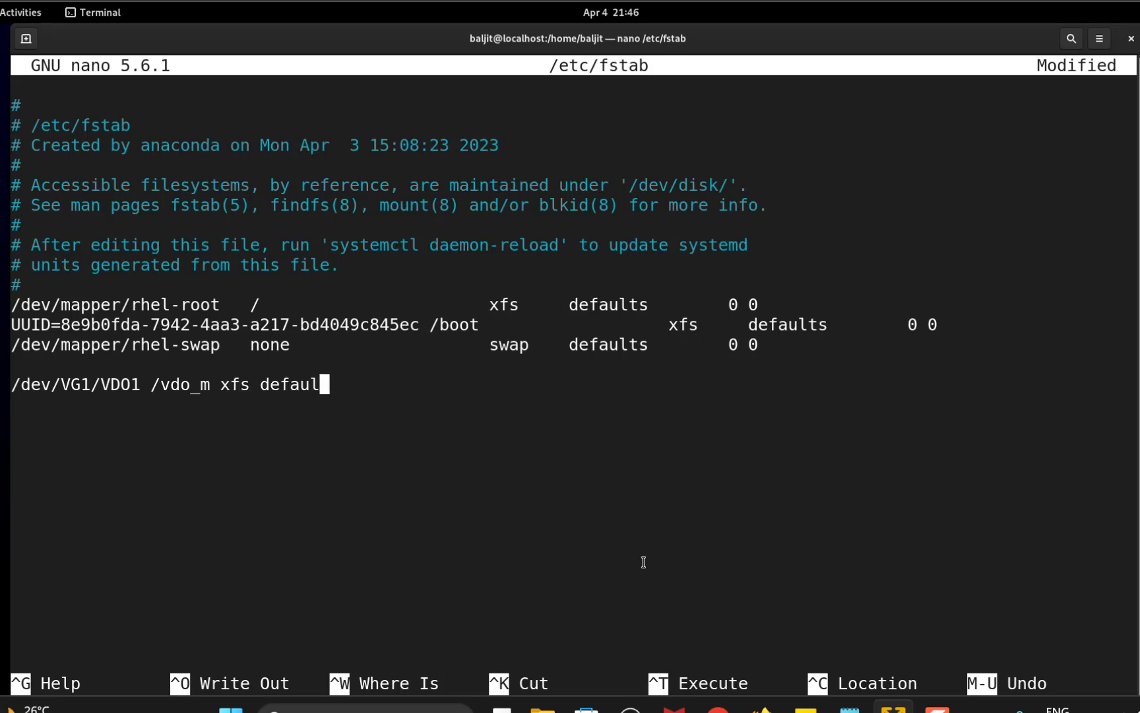
text(ts 0)
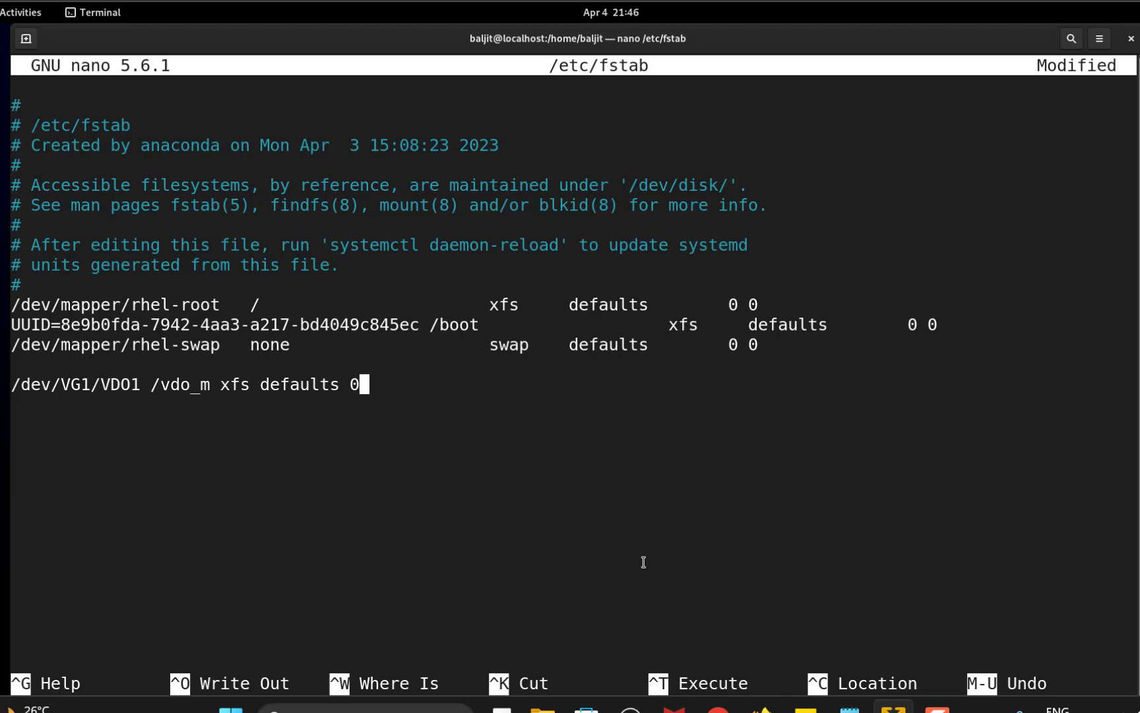
key(ctrl+x)
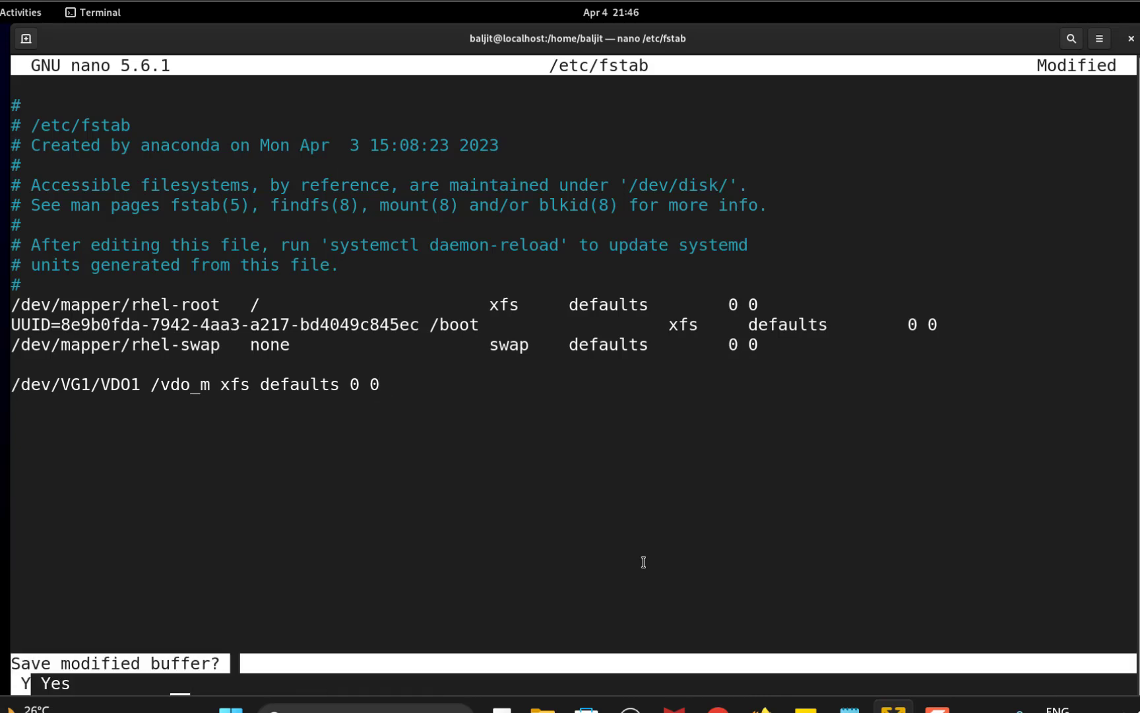
key(y)
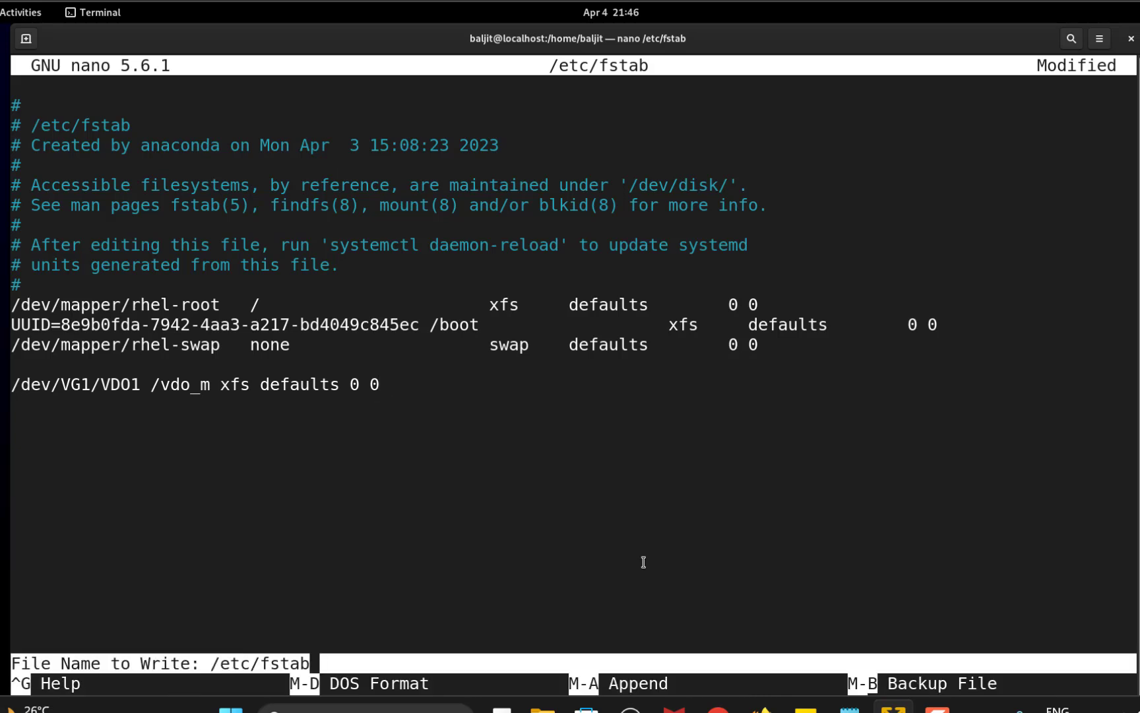
key(Enter)
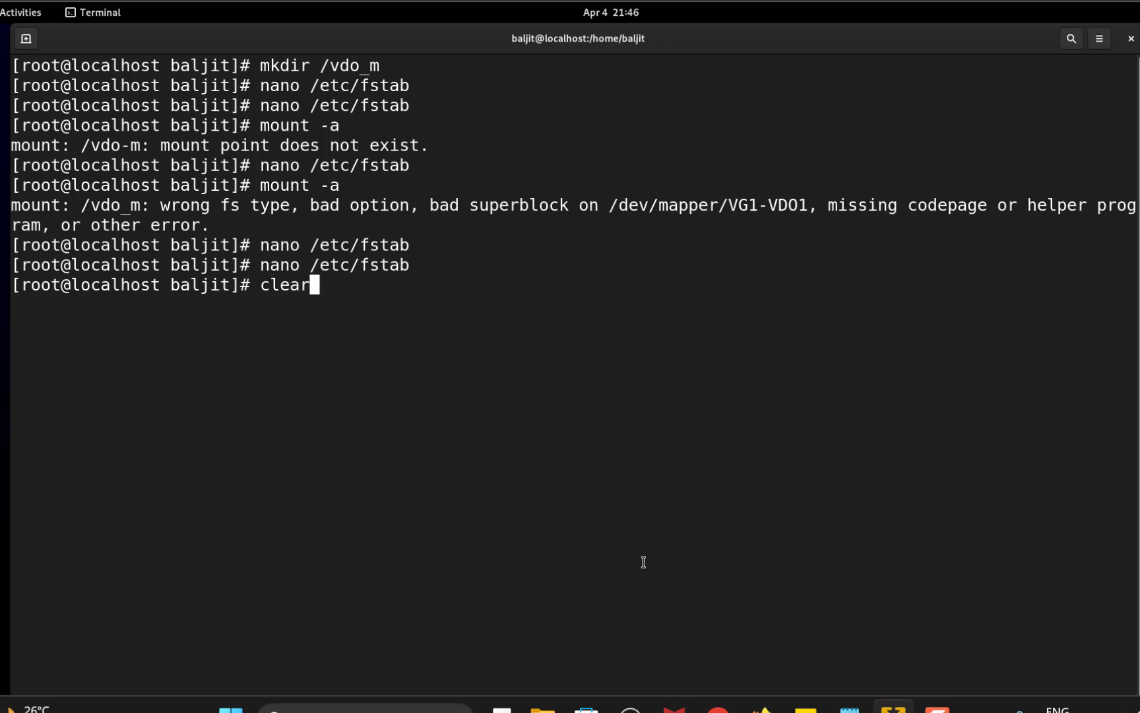